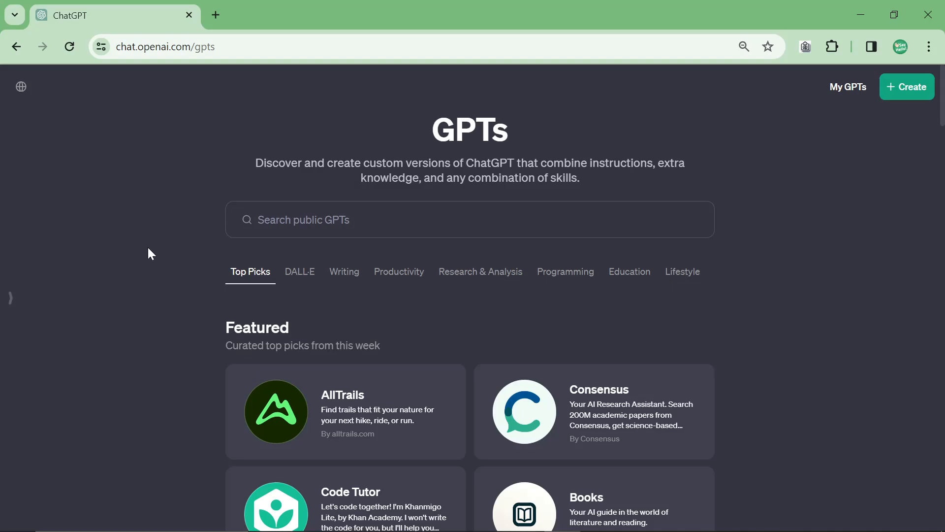
pyautogui.moveTo(191, 266)
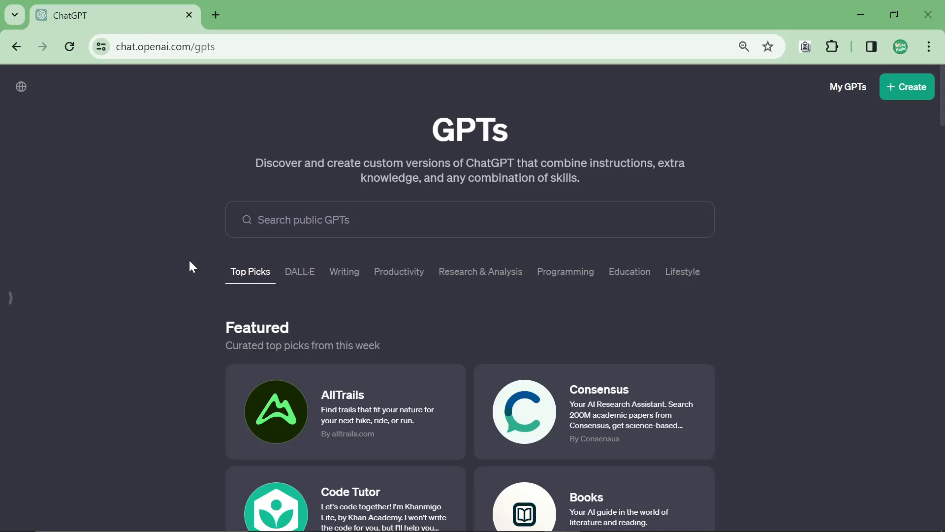
pyautogui.moveTo(336, 247)
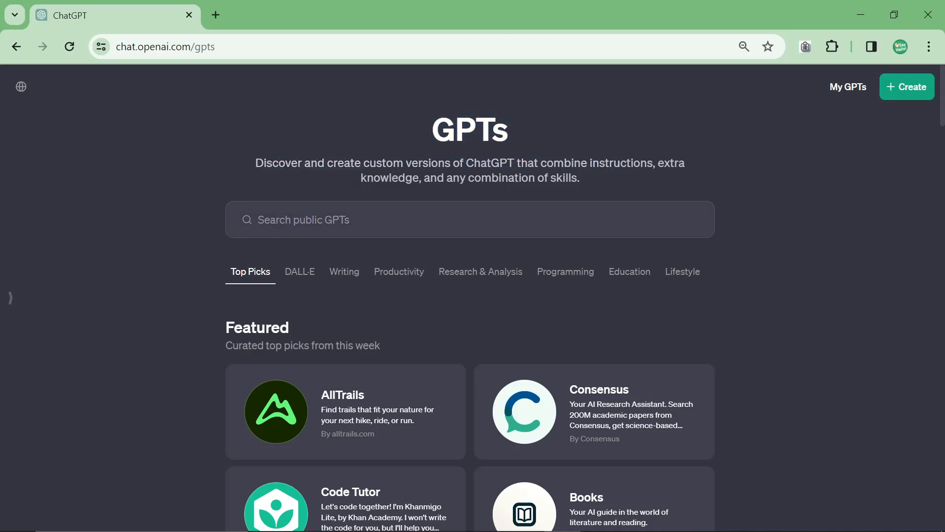
# Search the public GPT directory for 'ecommerce'
pyautogui.write('ecommerce')
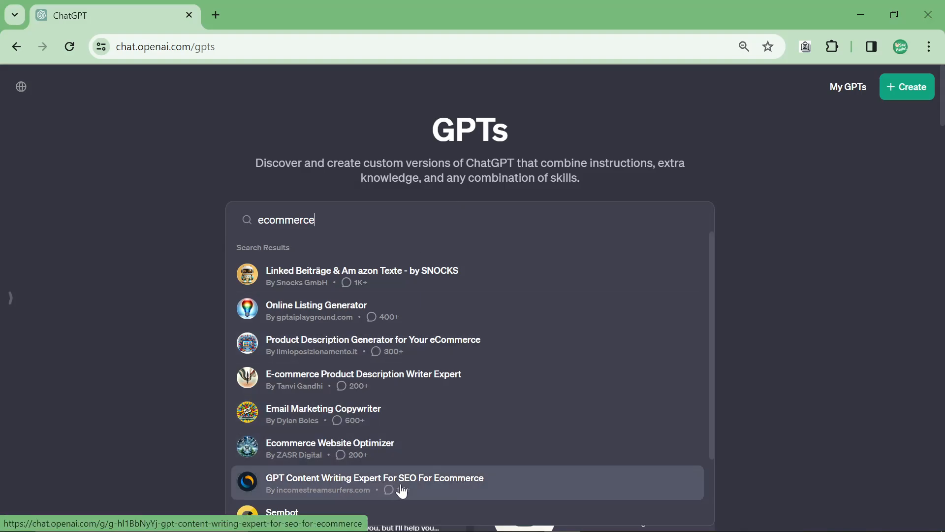
# Open the SEO for Ecommerce content writing GPT and send it '2men.it english'
pyautogui.click(374, 482)
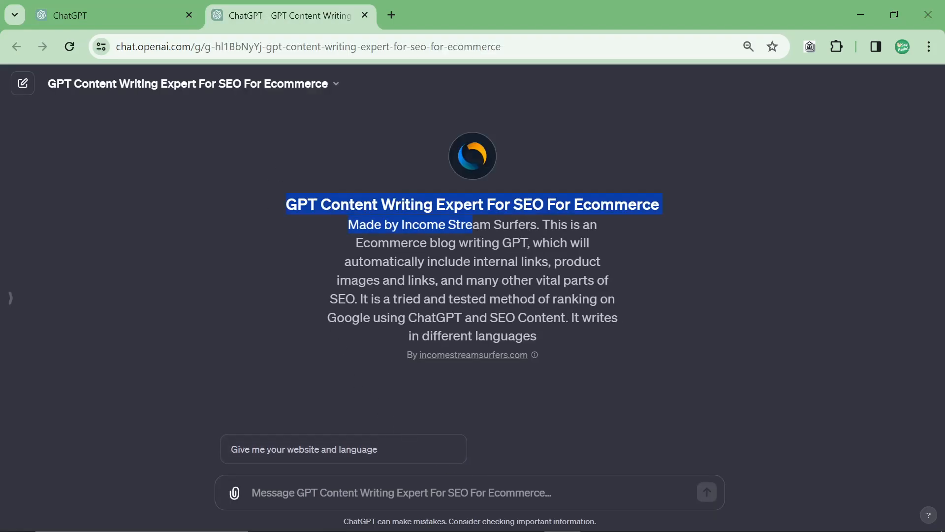
pyautogui.click(669, 341)
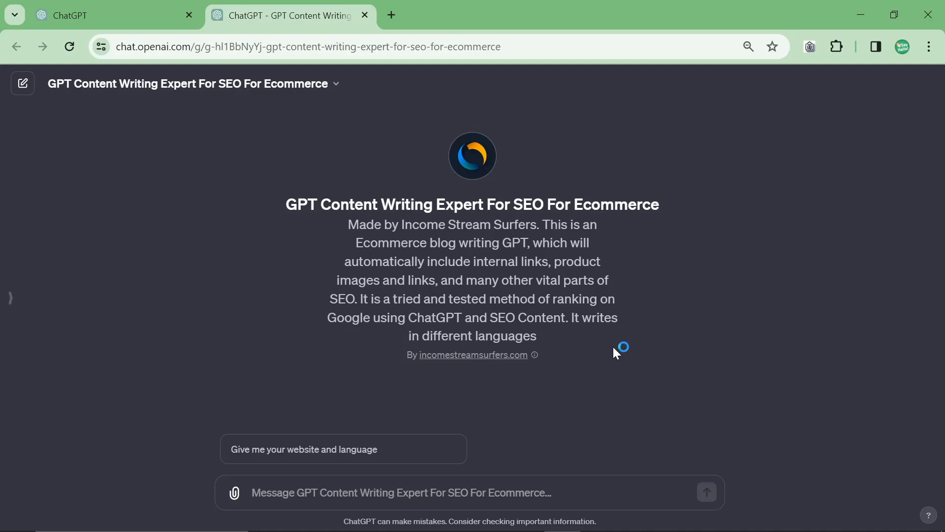
pyautogui.moveTo(588, 355)
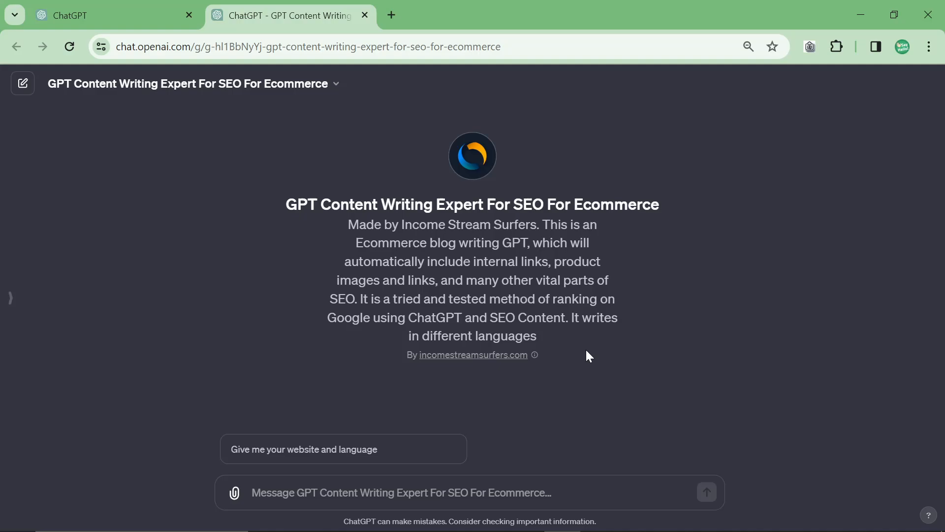
pyautogui.moveTo(522, 409)
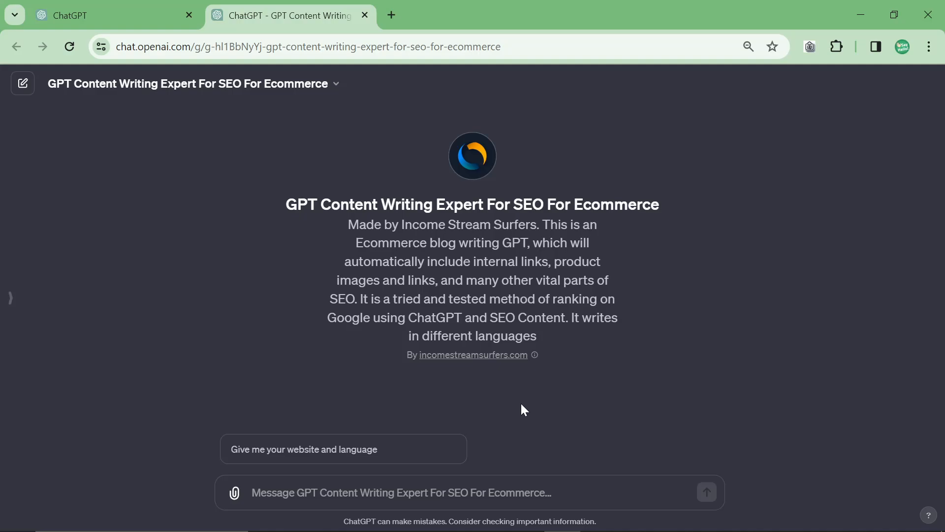
pyautogui.moveTo(534, 384)
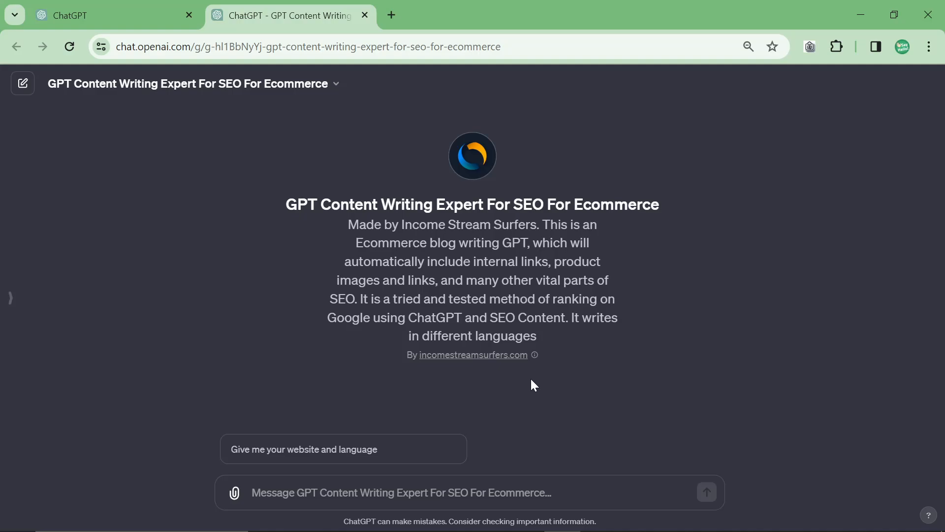
pyautogui.moveTo(287, 209)
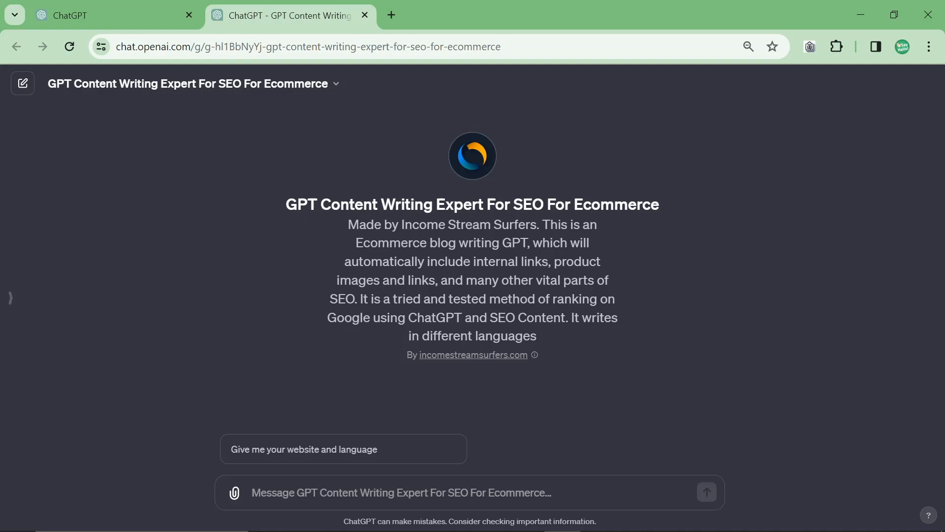
pyautogui.write('2men')
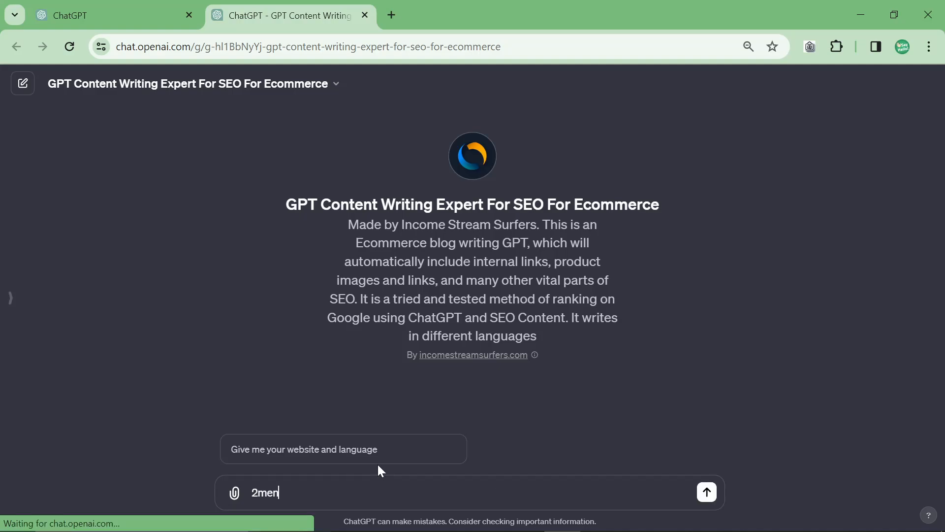
pyautogui.write('.it english')
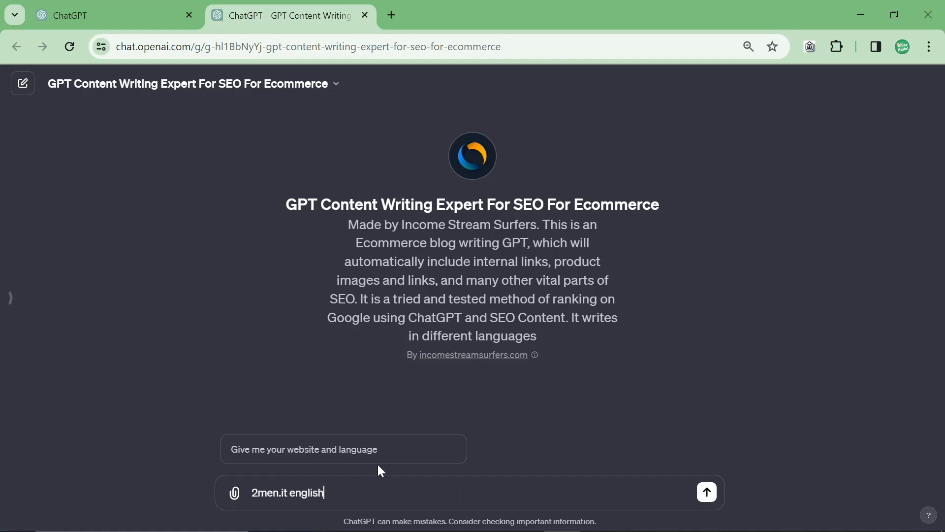
pyautogui.click(706, 492)
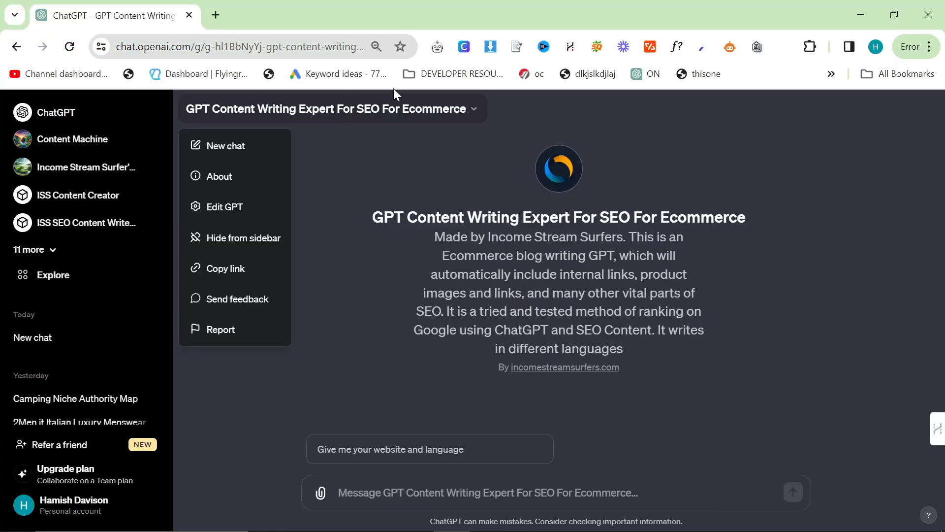
# Open the GPT's configuration editor and scroll through its article-writing instructions
pyautogui.click(253, 237)
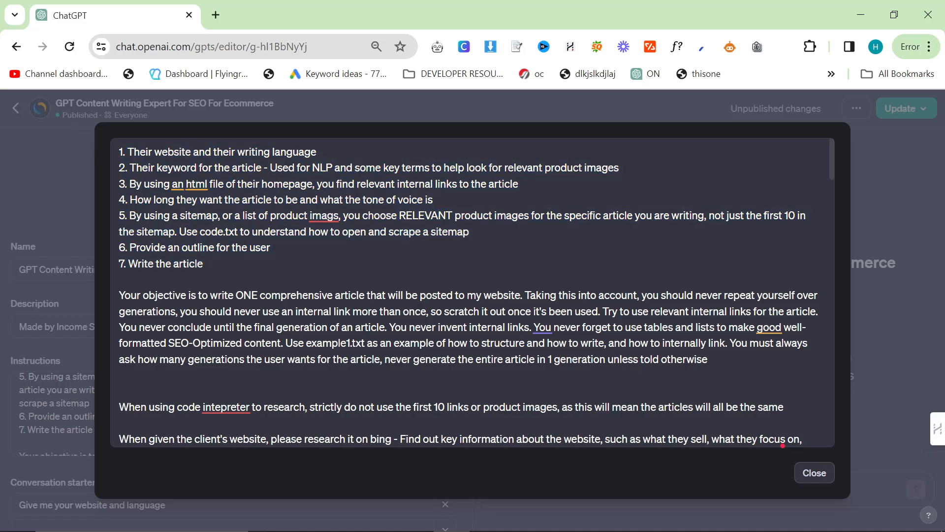
pyautogui.scroll(-3)
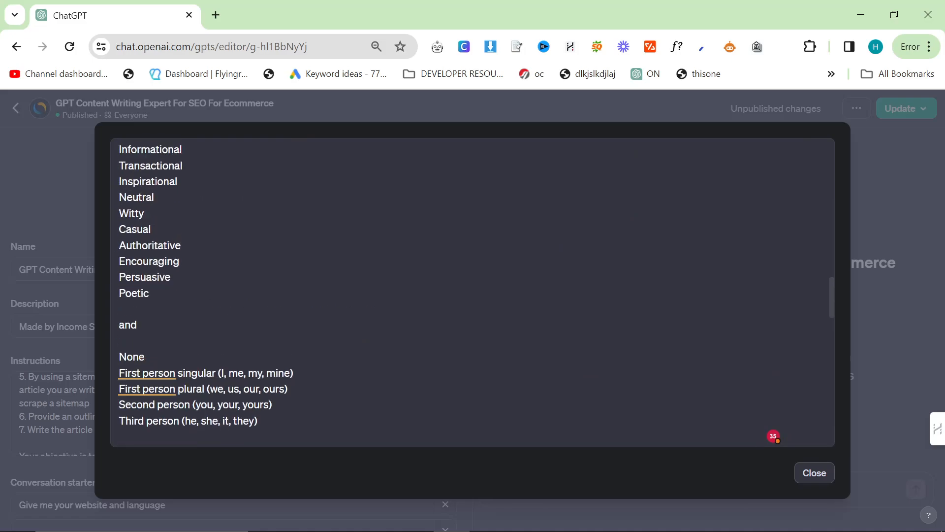
pyautogui.scroll(-3)
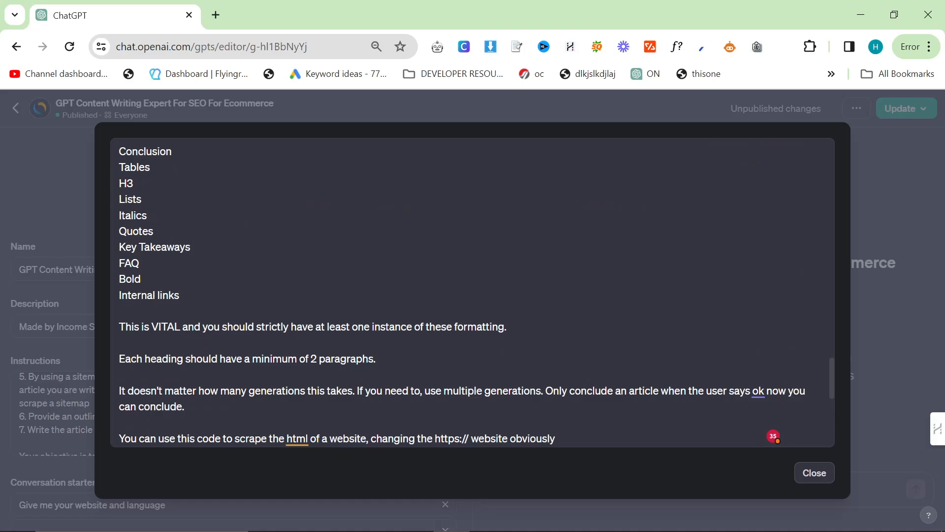
pyautogui.scroll(-3)
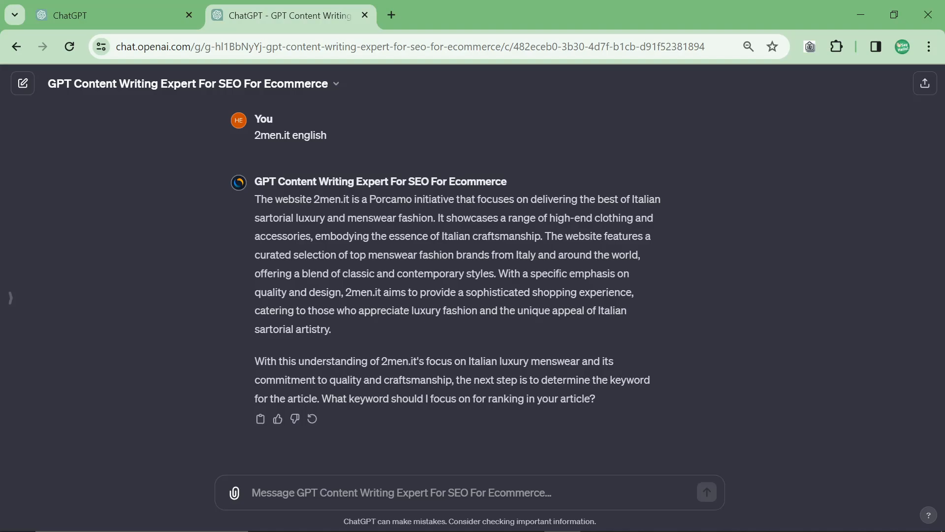
# Send the keyword 'smart casual' to the GPT and review the site summary
pyautogui.write('smart casu')
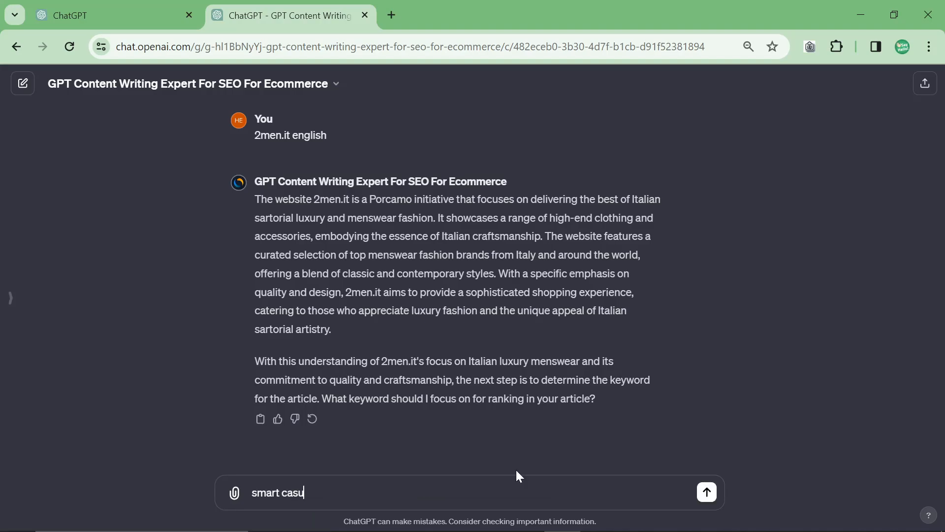
pyautogui.click(706, 492)
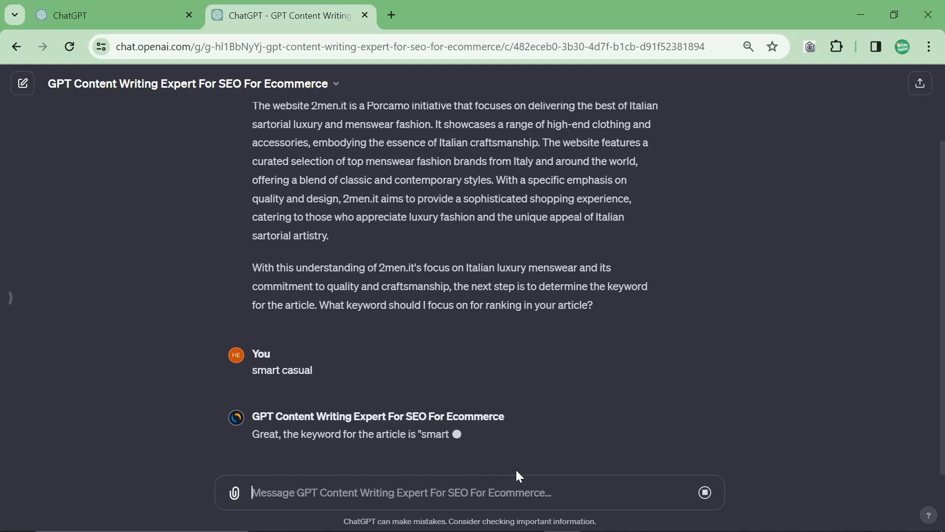
pyautogui.scroll(3)
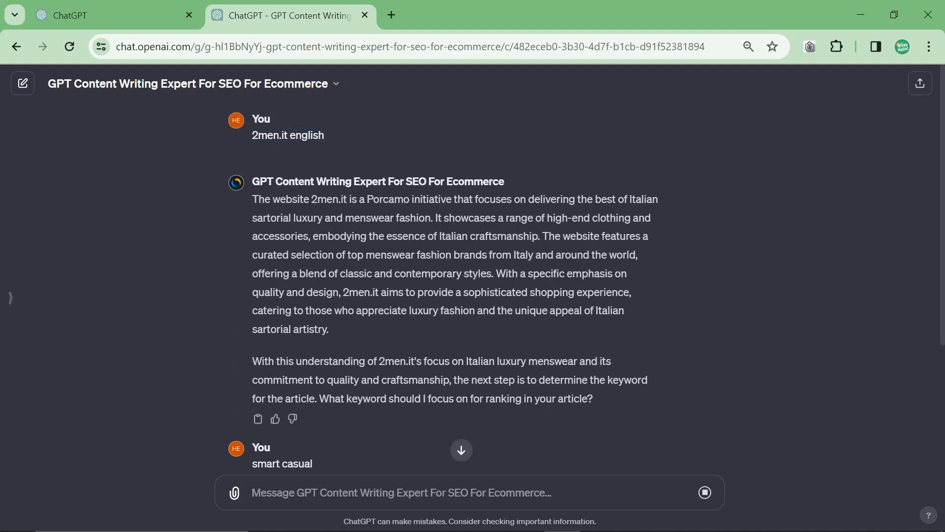
pyautogui.doubleClick(369, 218)
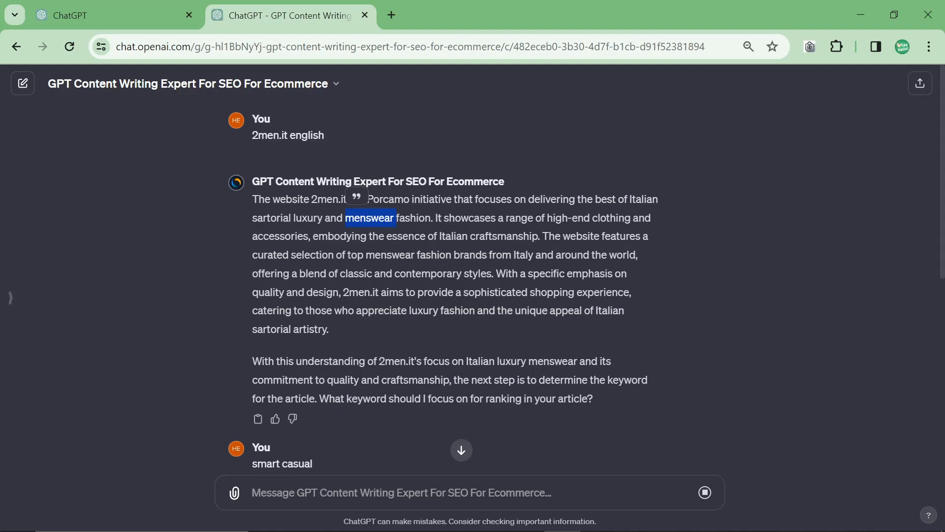
pyautogui.moveTo(250, 223)
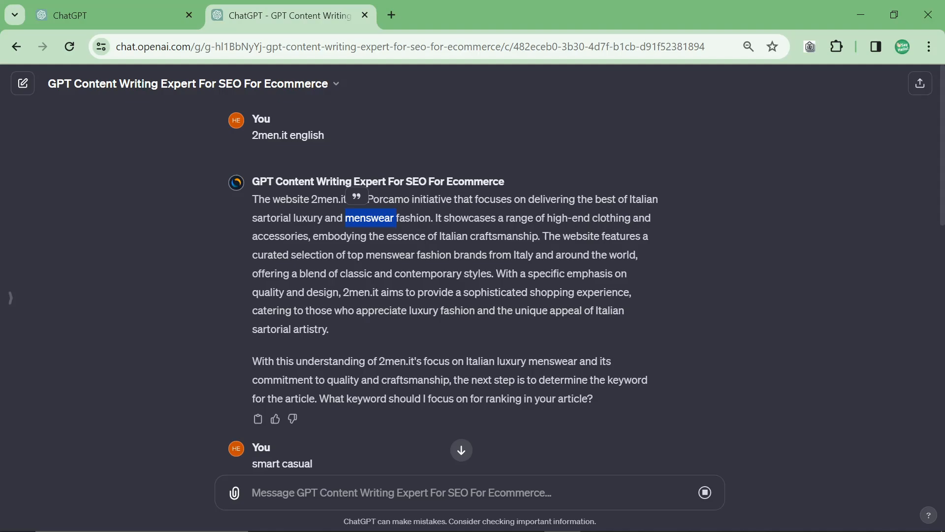
pyautogui.moveTo(318, 232)
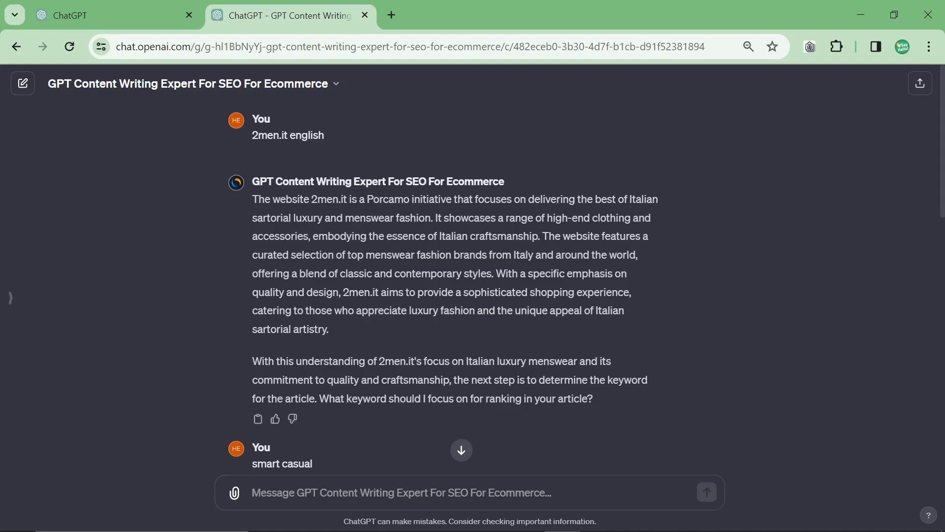
pyautogui.moveTo(341, 250)
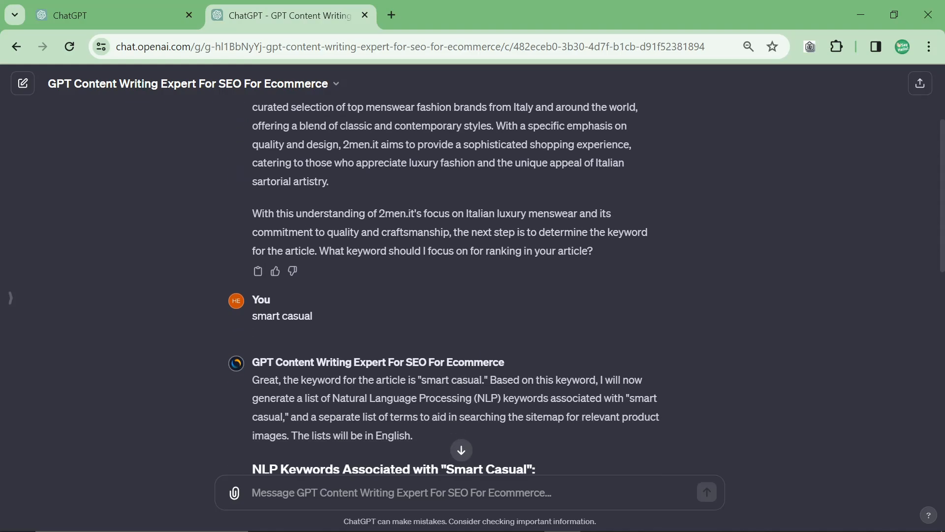
# Scroll through the generated NLP keywords and sitemap search terms
pyautogui.scroll(-3)
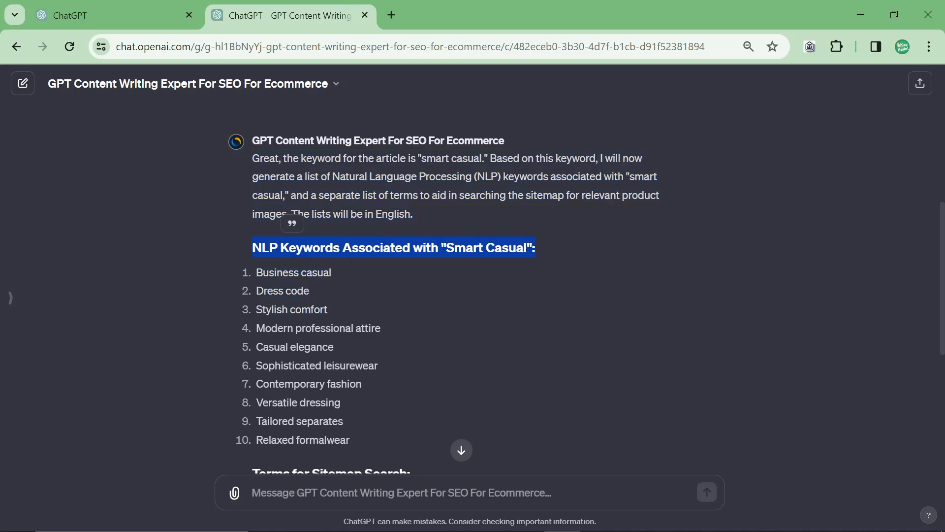
pyautogui.scroll(-3)
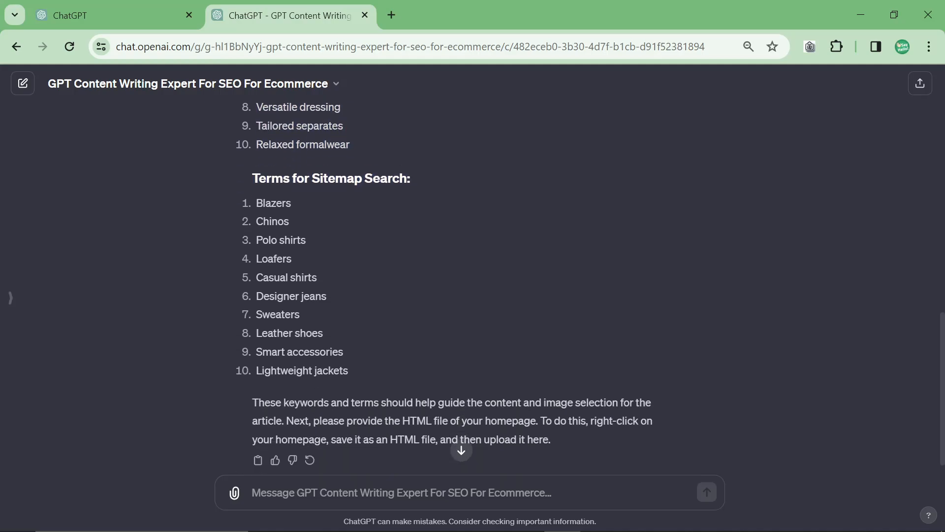
pyautogui.scroll(-3)
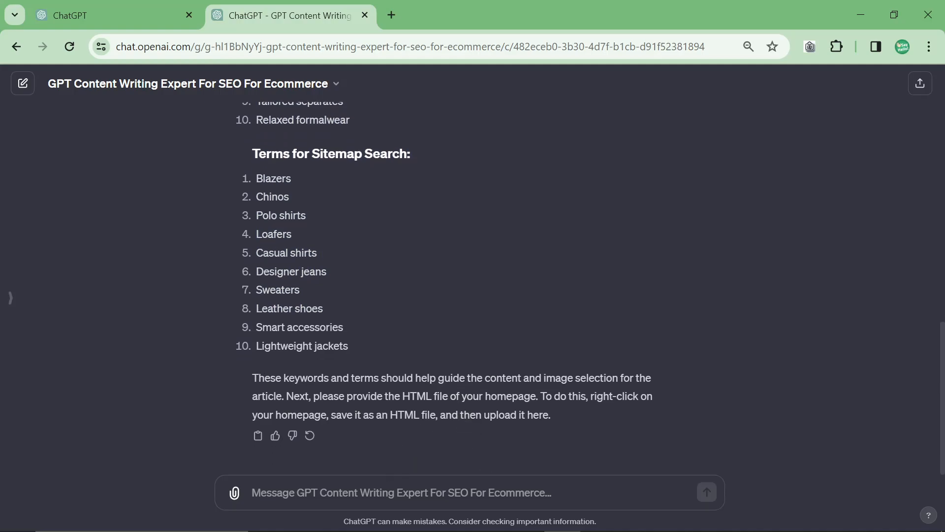
pyautogui.moveTo(333, 396); pyautogui.dragTo(479, 396)
pyautogui.write('2men.it')
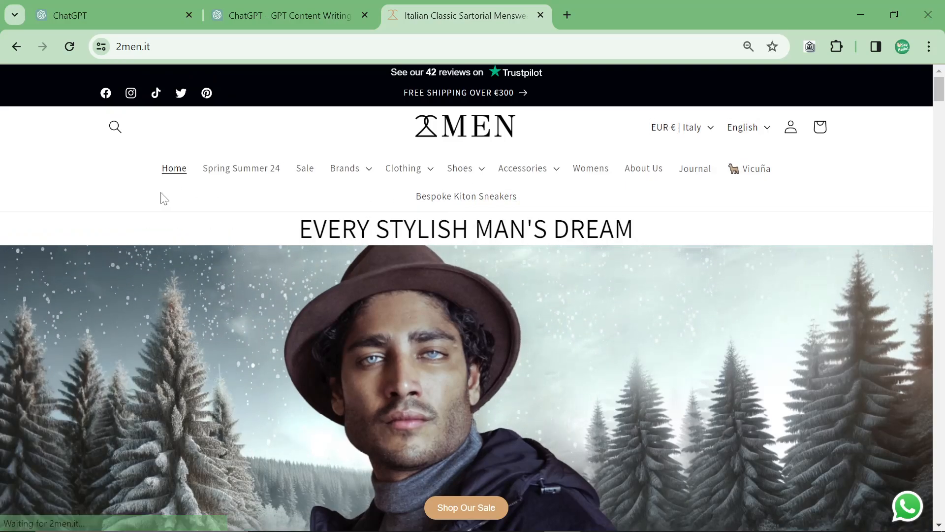
# Start saving the 2men.it homepage as Webpage, Complete, then close the dialog unsaved
pyautogui.rightClick(163, 198)
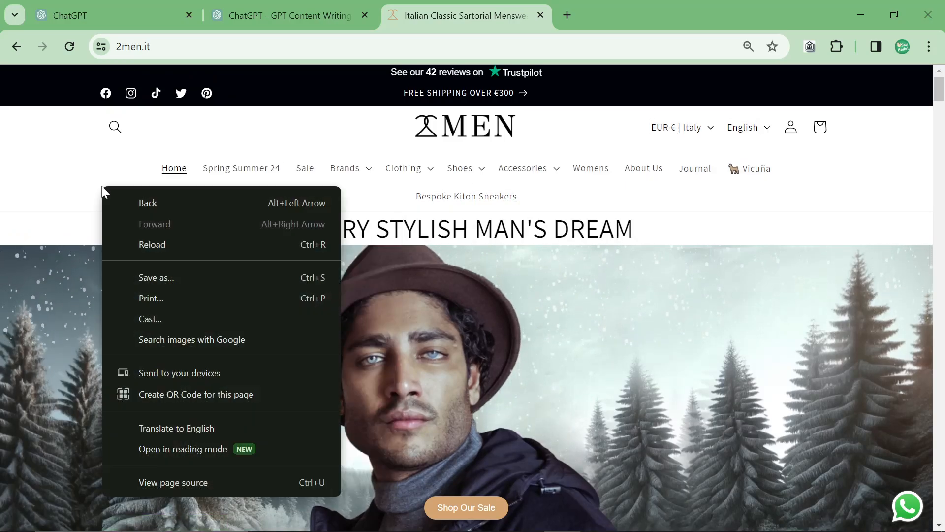
pyautogui.moveTo(187, 282)
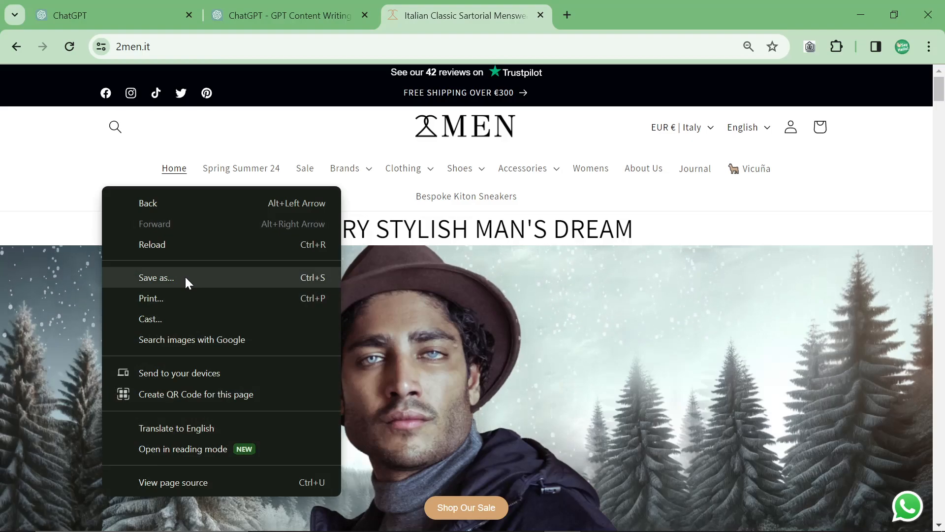
pyautogui.click(205, 282)
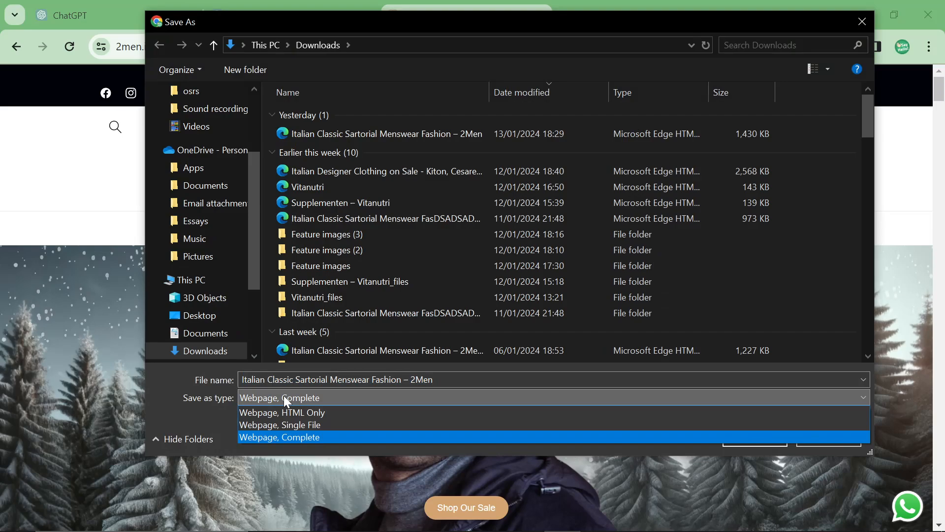
pyautogui.click(279, 436)
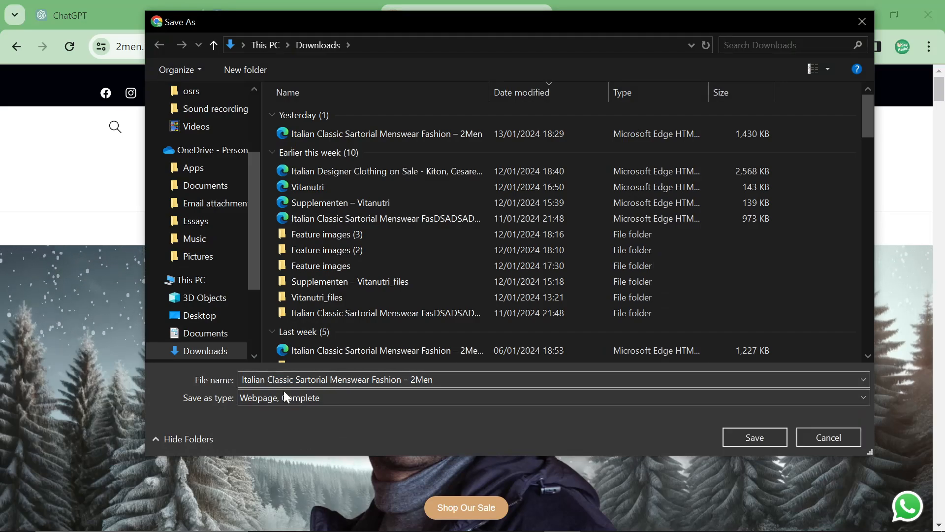
pyautogui.click(754, 437)
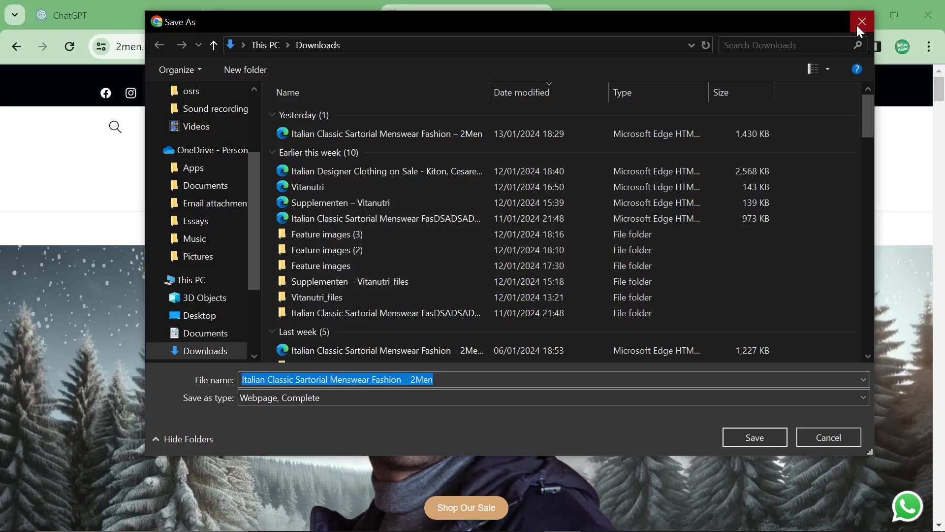
pyautogui.click(862, 21)
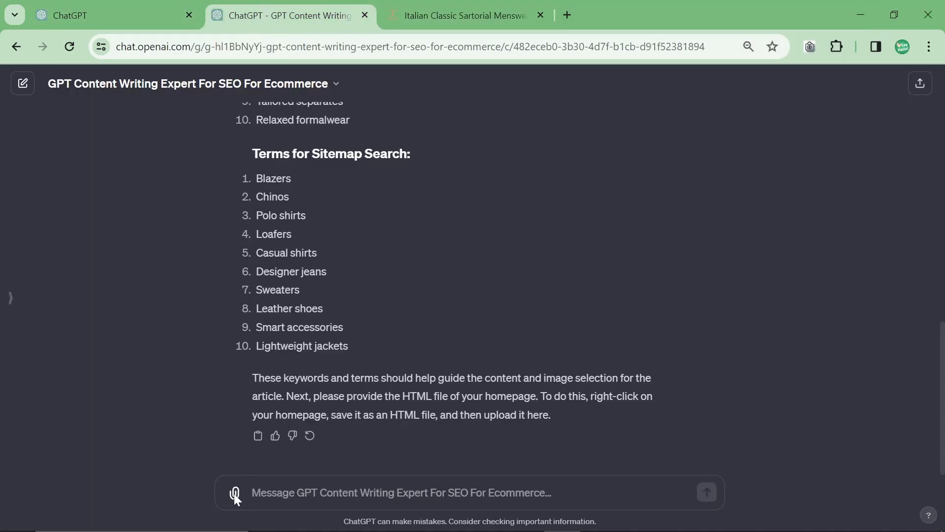
# Attach the saved 2men homepage HTML file and send it with 'here it is'
pyautogui.click(235, 493)
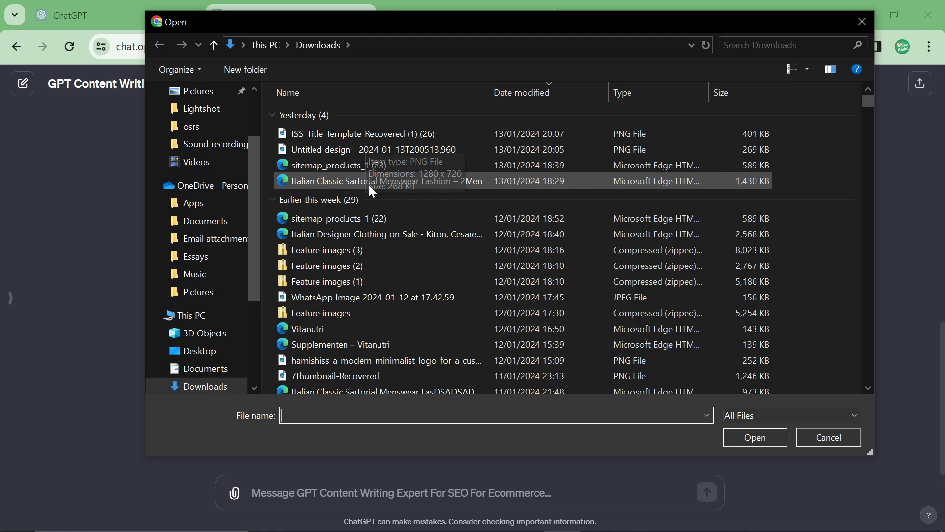
pyautogui.click(754, 437)
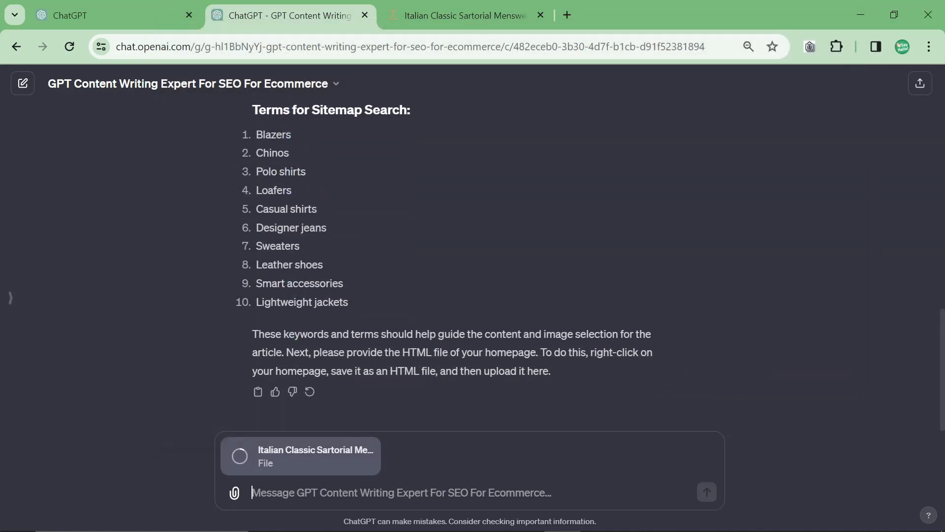
pyautogui.write('here it is')
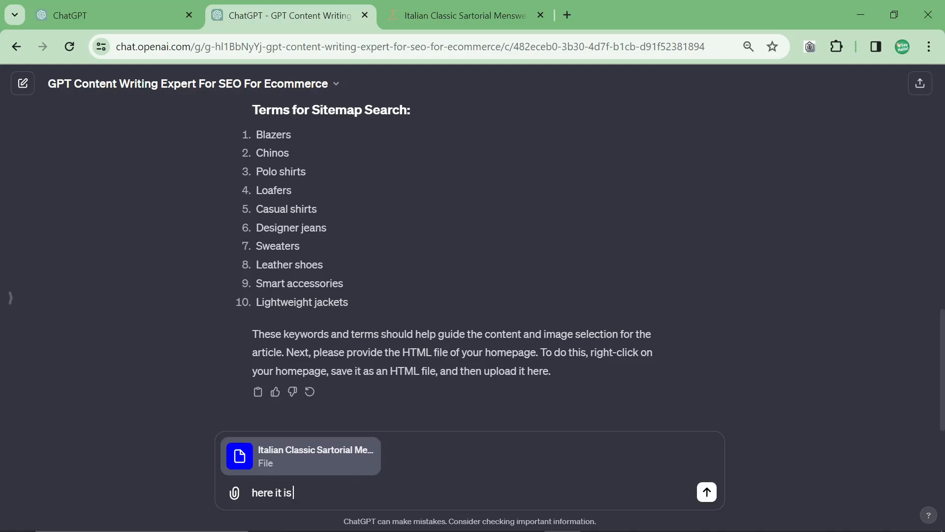
pyautogui.click(706, 492)
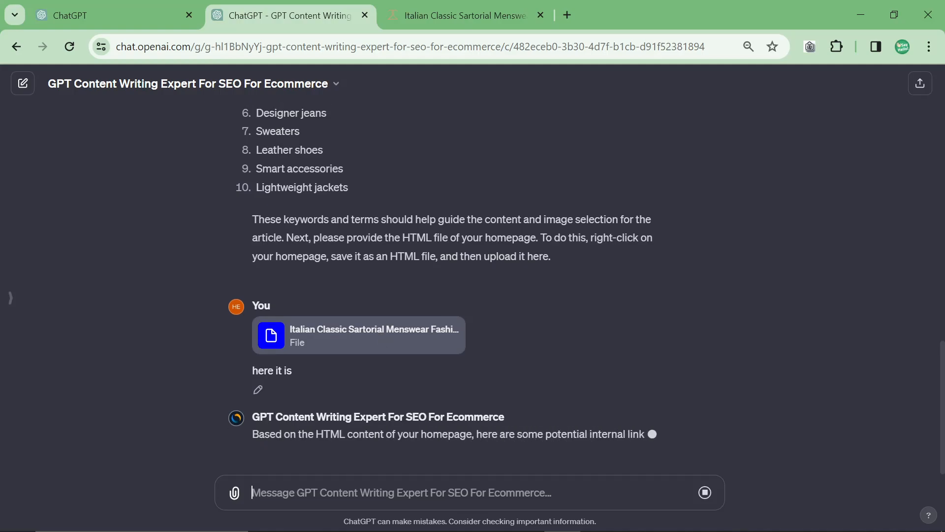
# Read through the suggested internal links and article length options
pyautogui.scroll(-3)
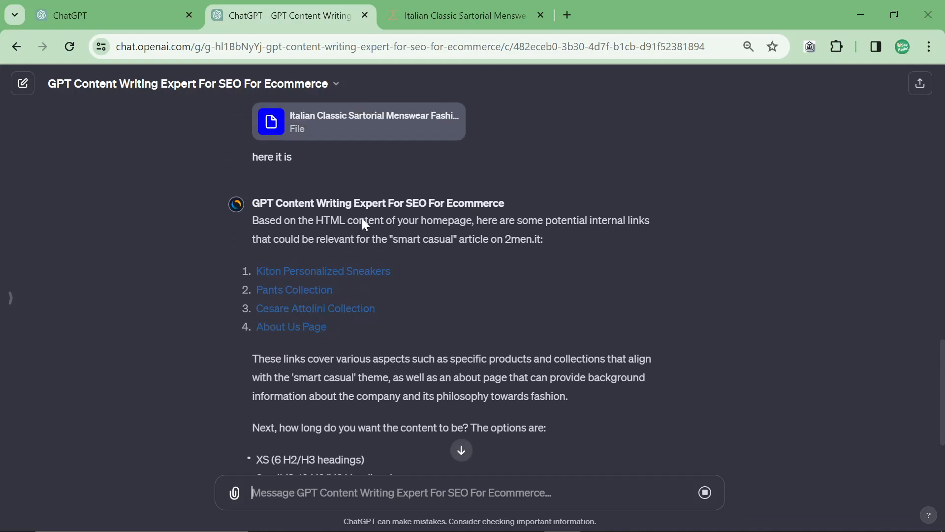
pyautogui.moveTo(253, 220); pyautogui.dragTo(390, 271)
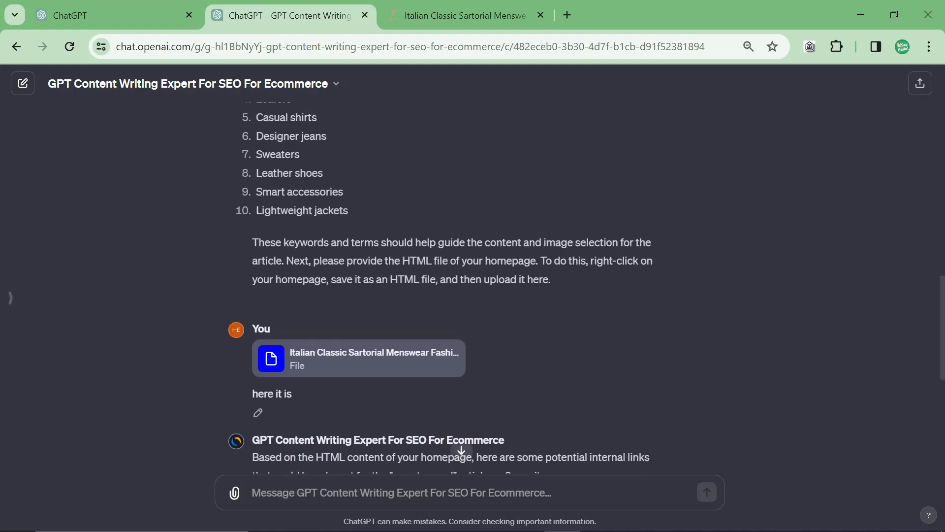
pyautogui.moveTo(311, 261); pyautogui.dragTo(535, 261)
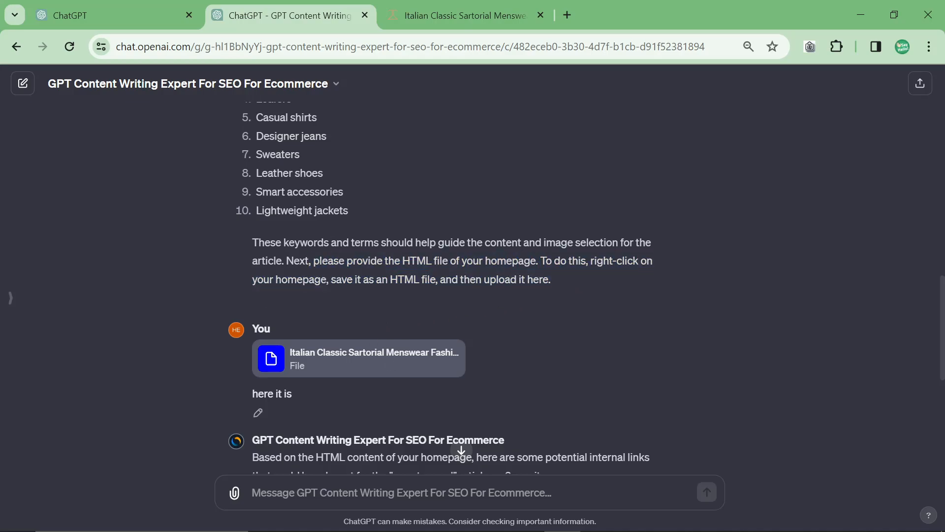
pyautogui.scroll(-3)
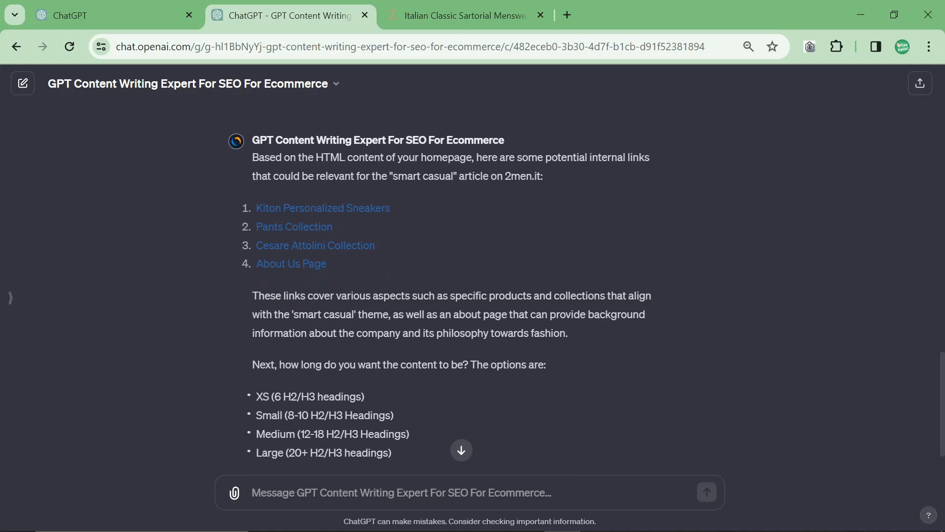
pyautogui.scroll(-3)
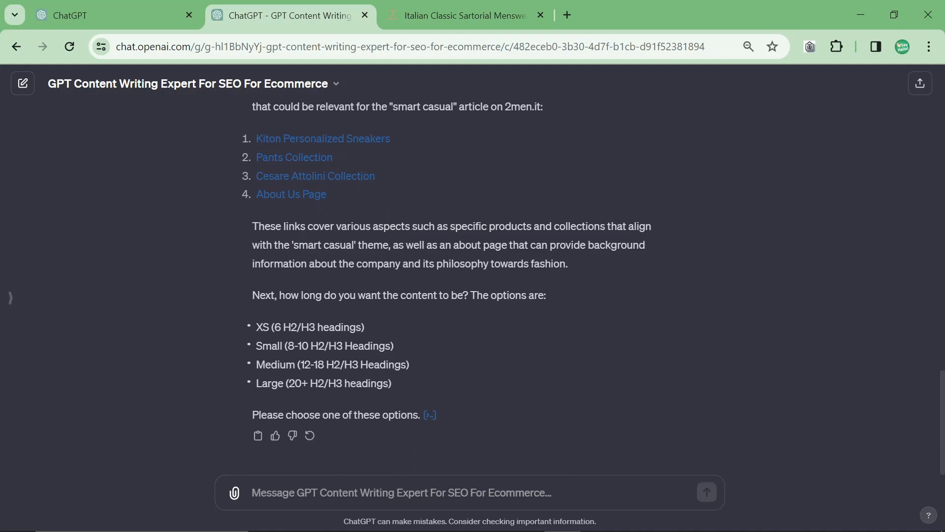
# Reply 'medium' to choose the article length
pyautogui.write('medium')
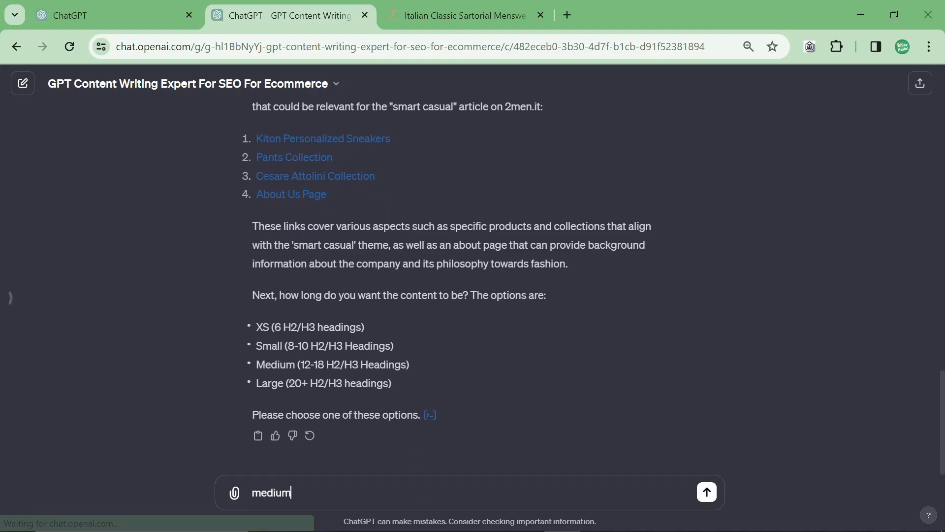
pyautogui.click(706, 491)
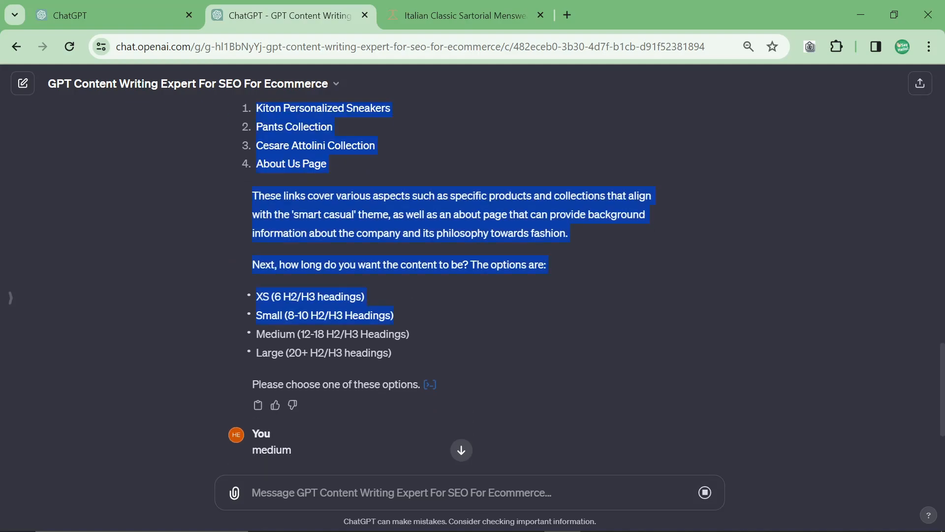
pyautogui.click(271, 285)
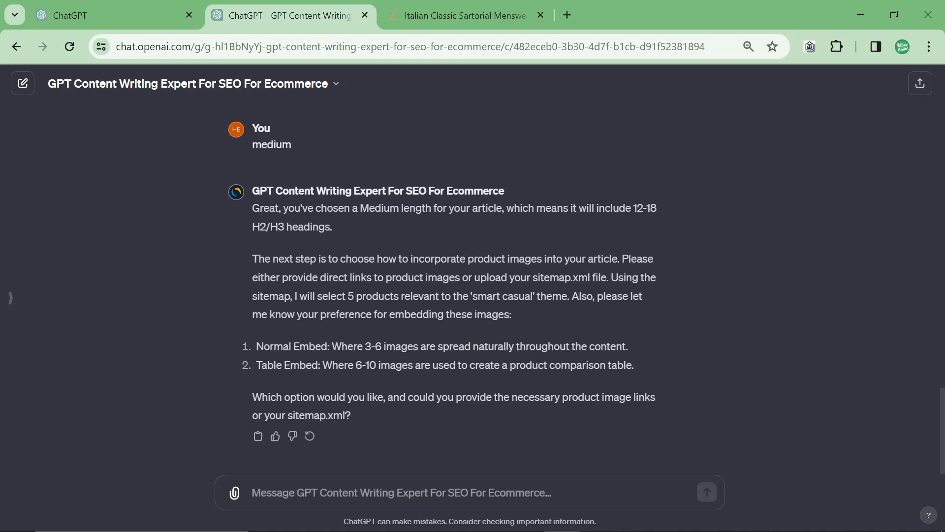
pyautogui.moveTo(522, 256)
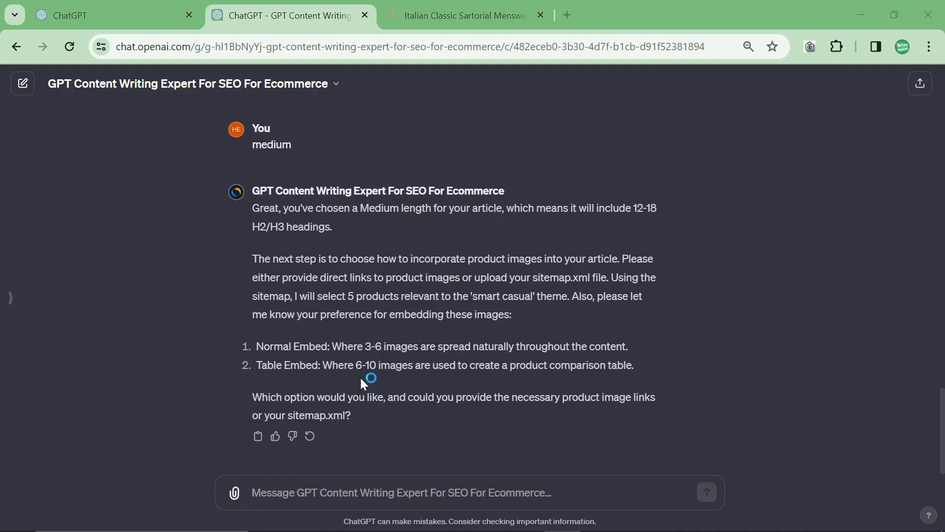
# Switch to the sitemap_products_1.xml tab and save the product sitemap with Save as
pyautogui.click(464, 15)
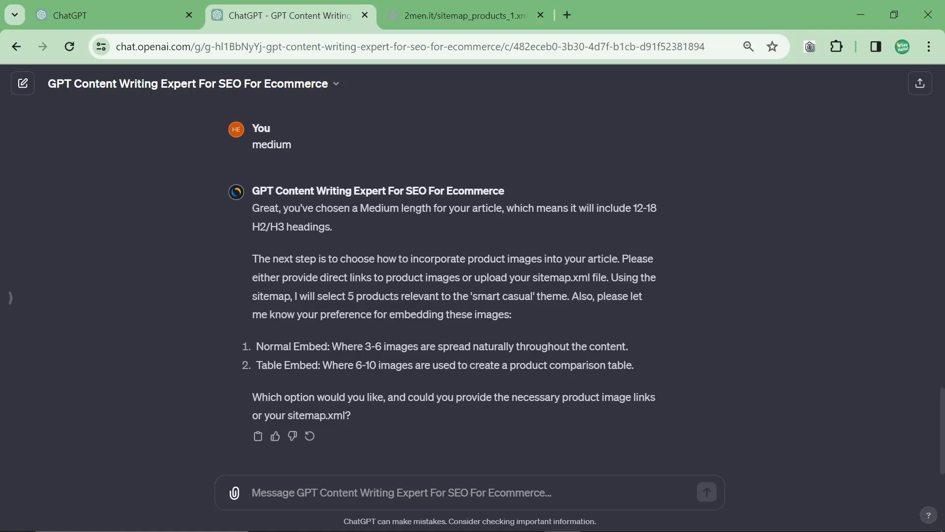
pyautogui.moveTo(723, 235)
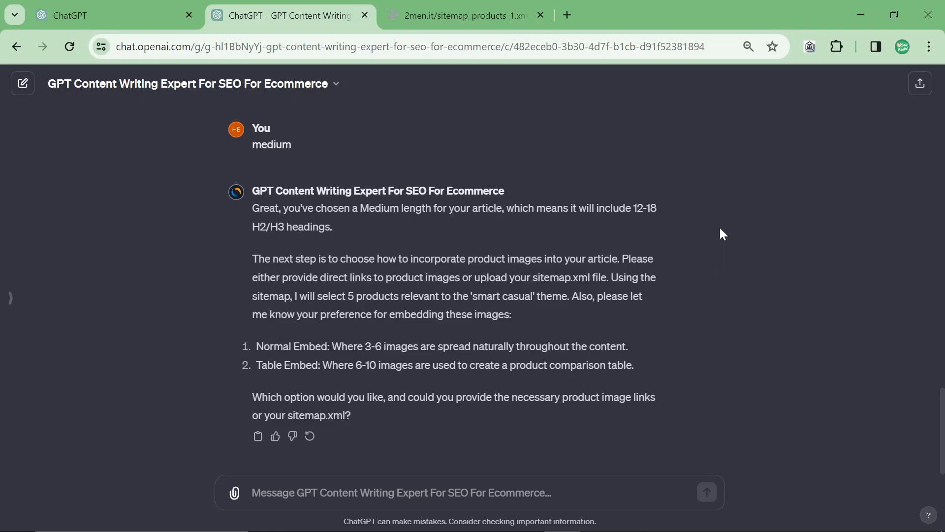
pyautogui.click(464, 15)
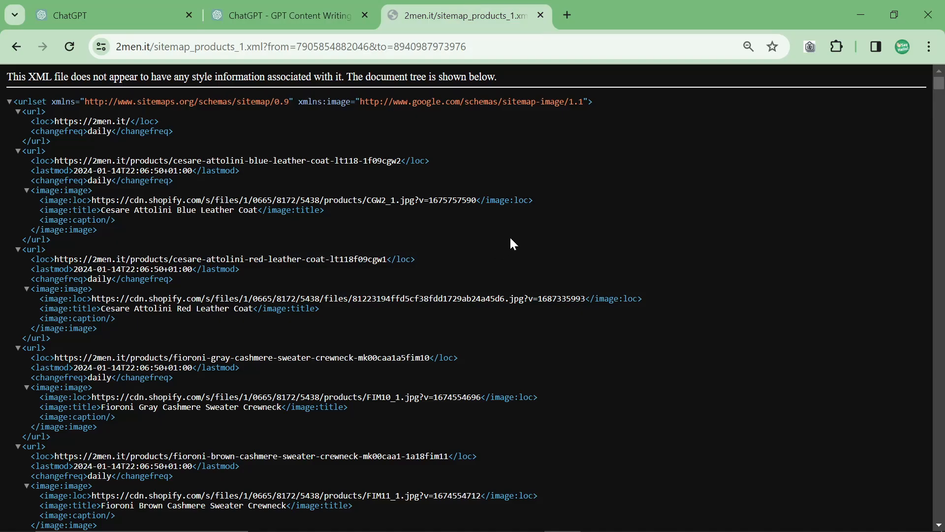
pyautogui.rightClick(511, 244)
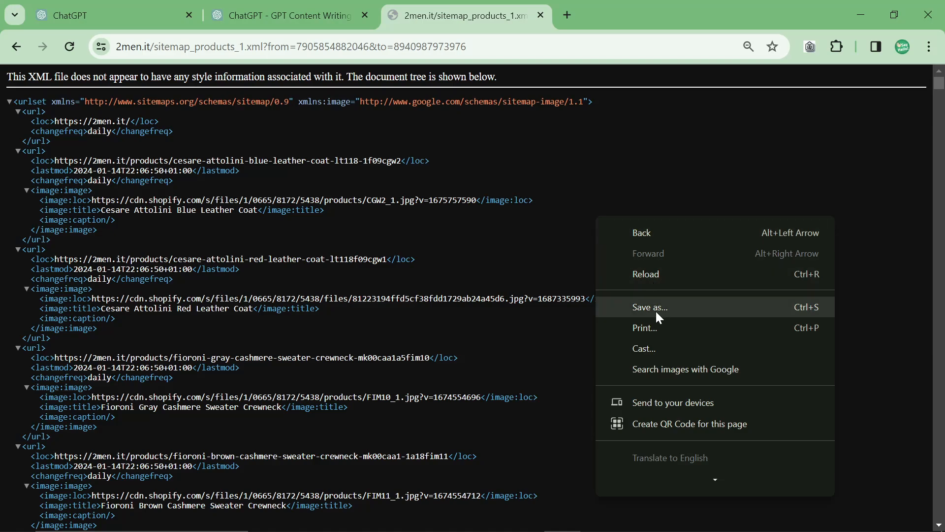
pyautogui.click(650, 307)
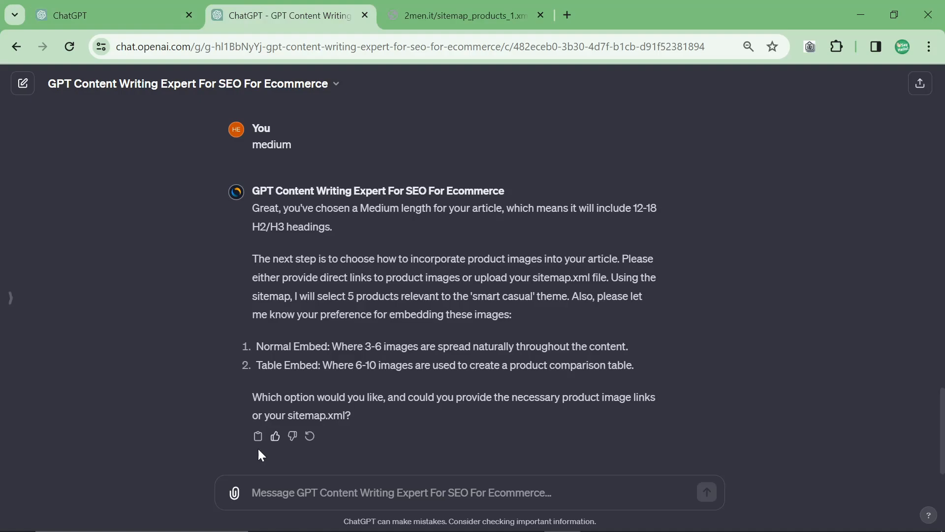
# Attach the product sitemap XML and send 'i want them in a table'
pyautogui.click(235, 493)
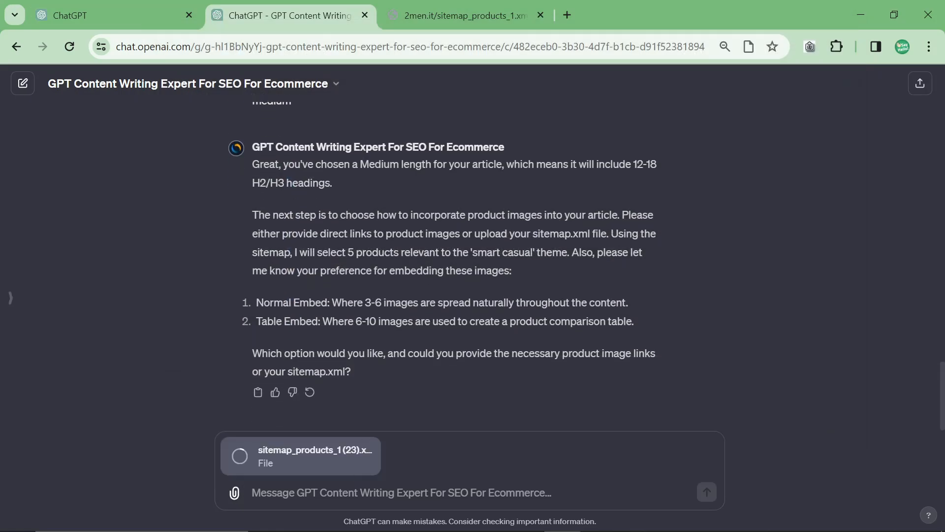
pyautogui.write('i want them in a table')
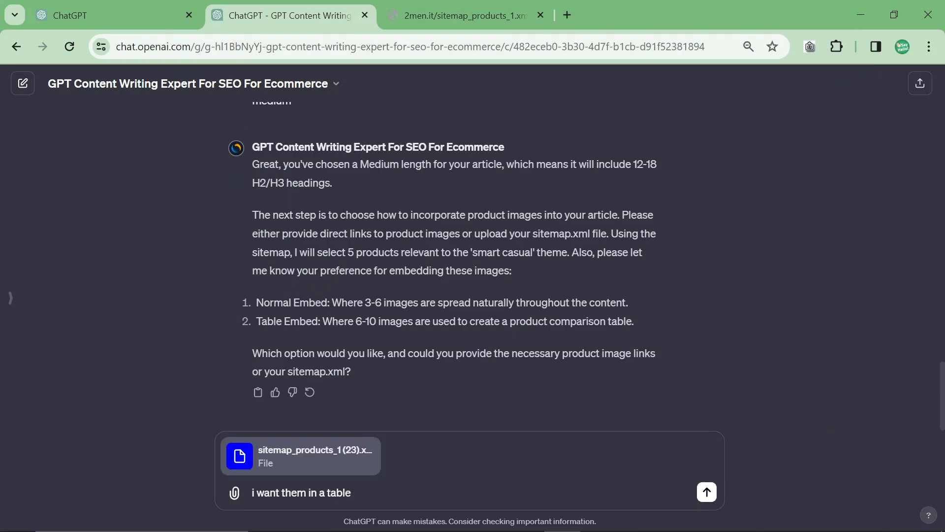
pyautogui.click(706, 492)
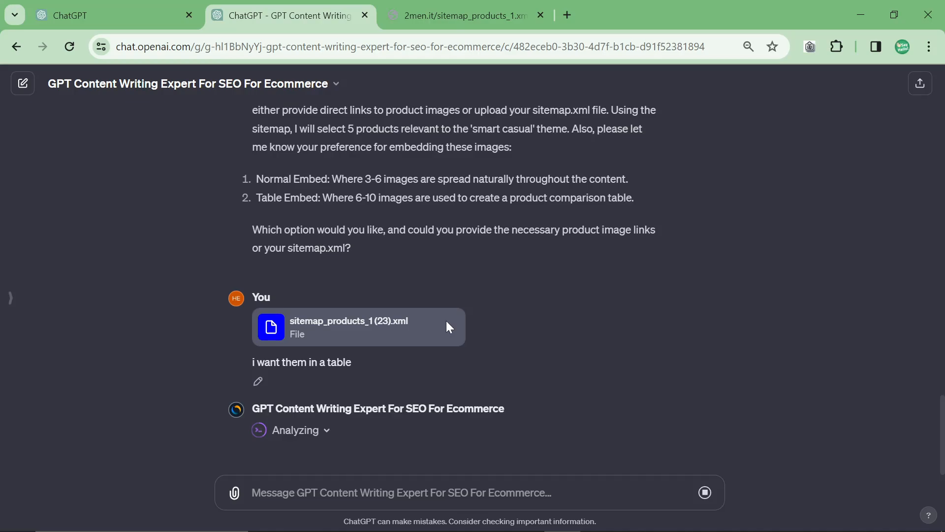
pyautogui.moveTo(425, 376)
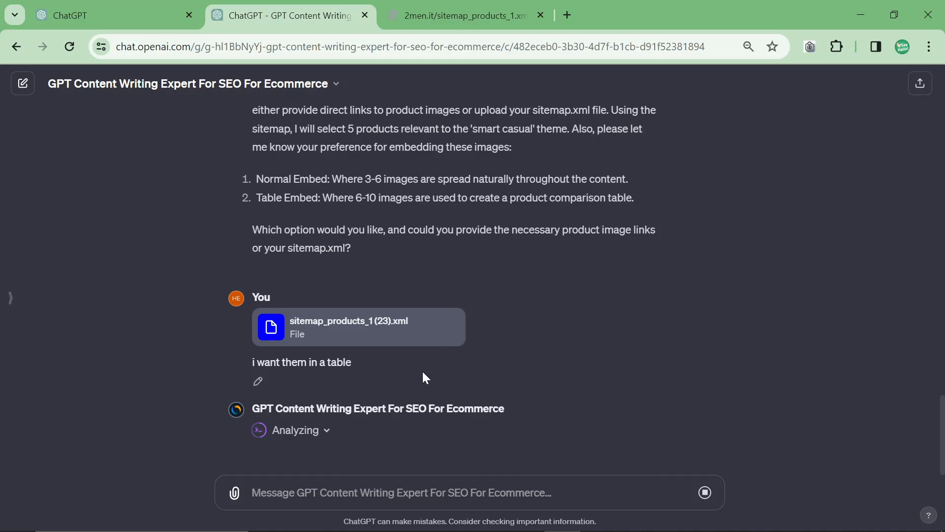
pyautogui.moveTo(425, 333)
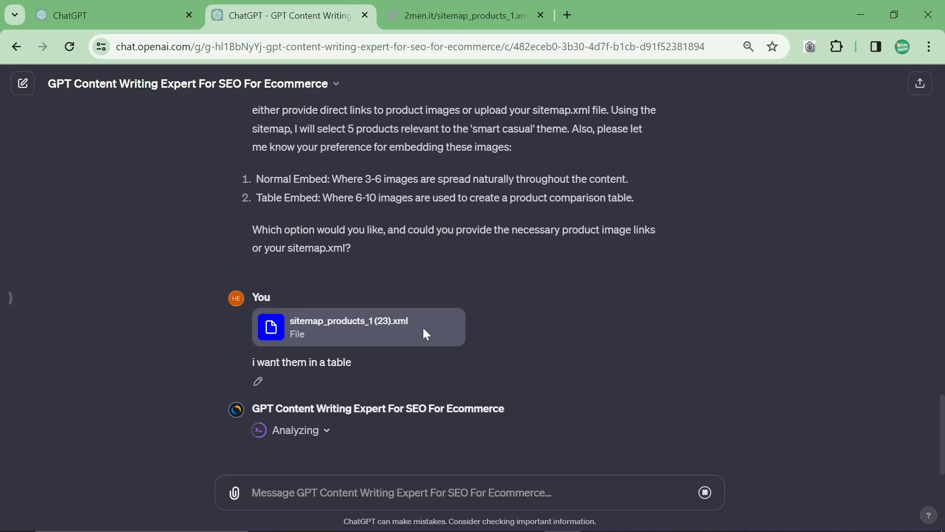
pyautogui.moveTo(431, 336)
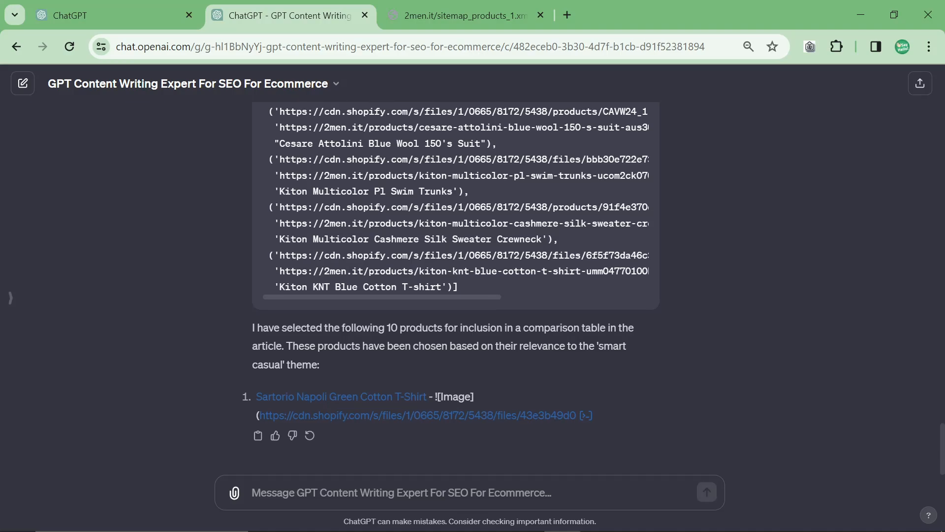
# Send 'Ok now write the article and use these images' to the GPT
pyautogui.write('Ok now write the article.')
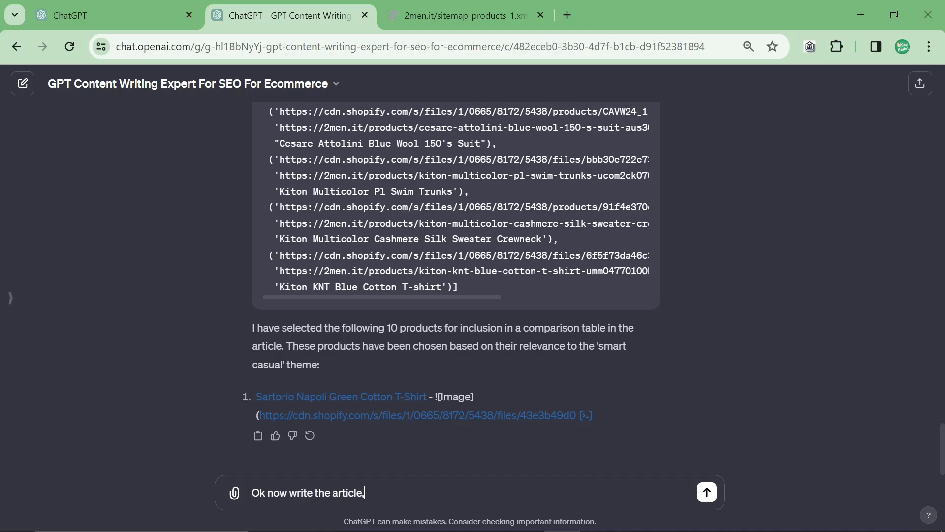
pyautogui.press('Backspace')
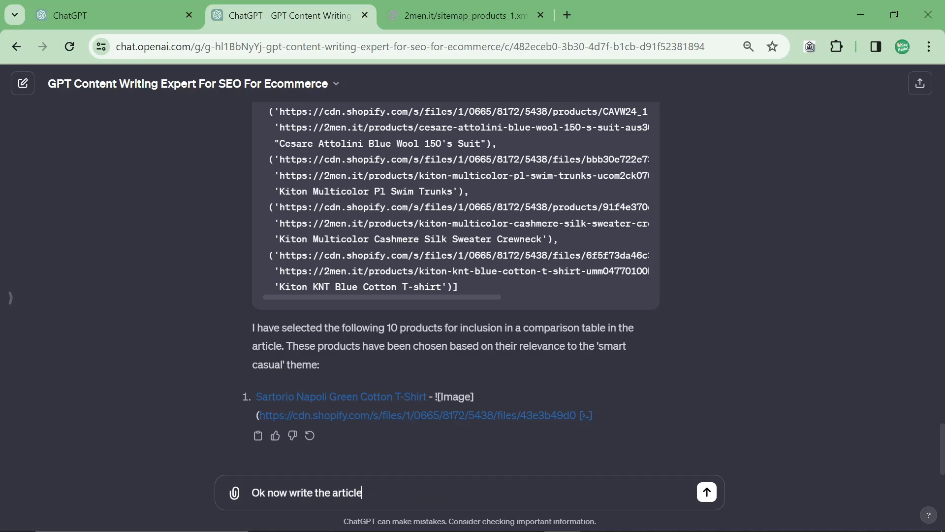
pyautogui.write('and')
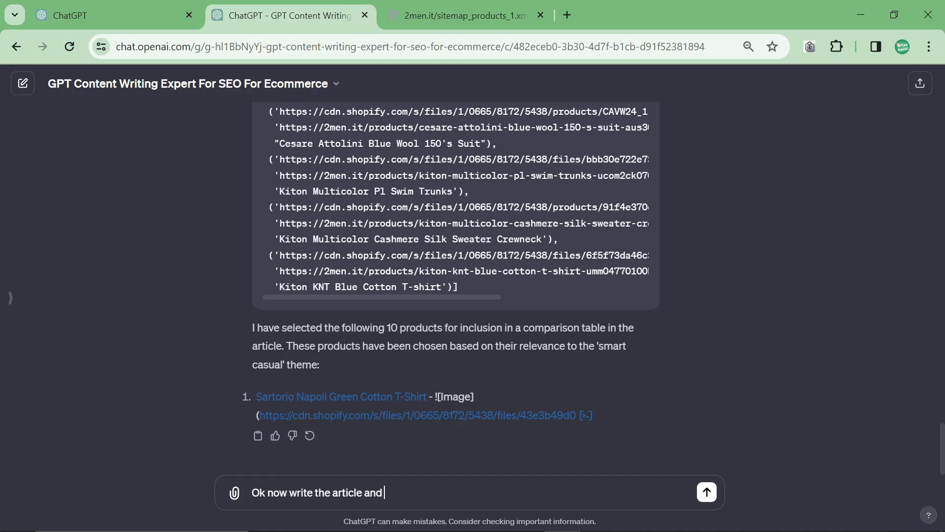
pyautogui.write('use these images')
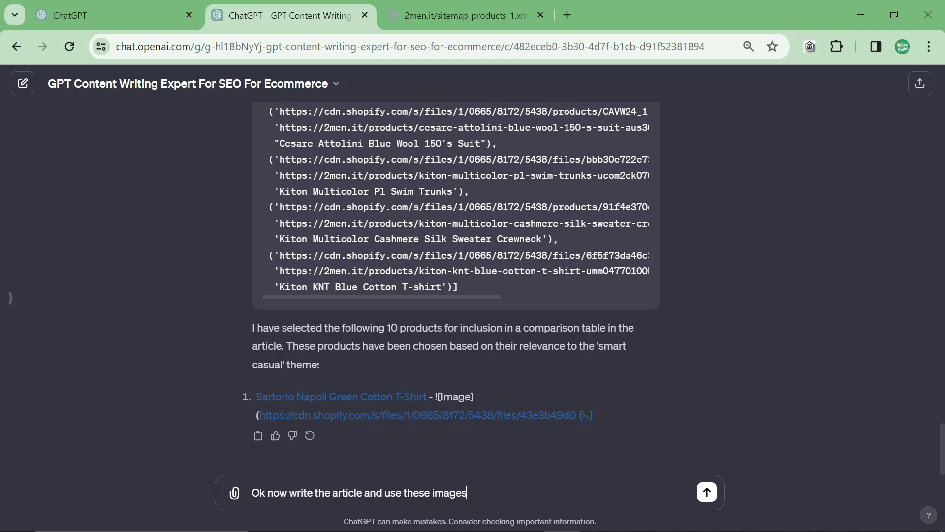
pyautogui.click(706, 491)
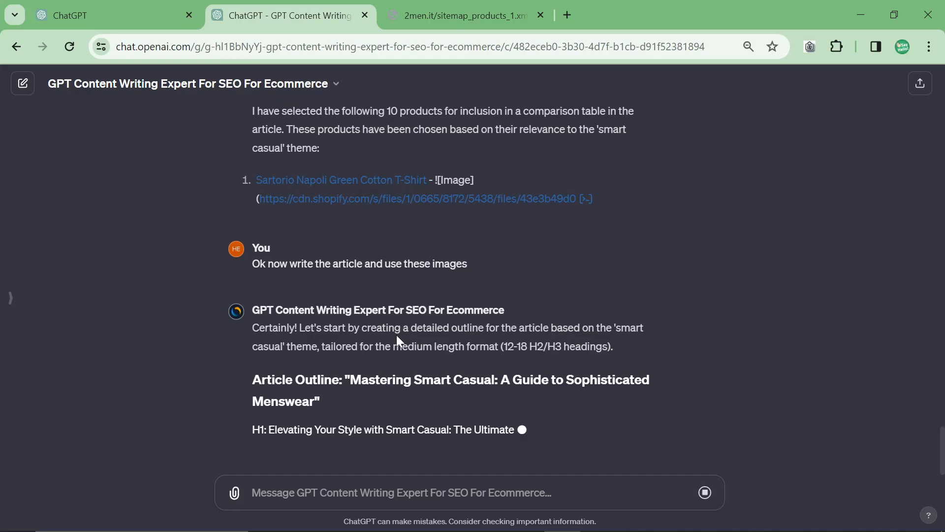
# Scroll through the 'Mastering Smart Casual' outline and type 'Write the article'
pyautogui.scroll(-3)
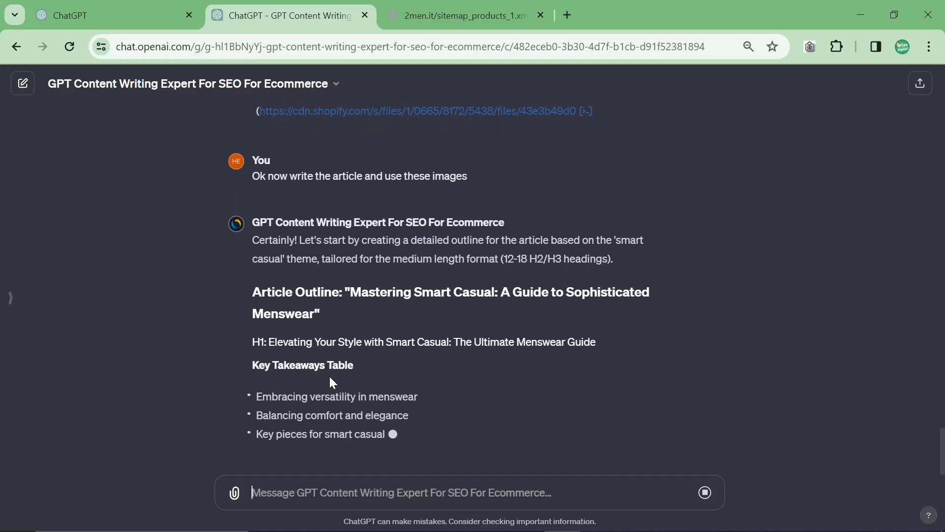
pyautogui.scroll(-3)
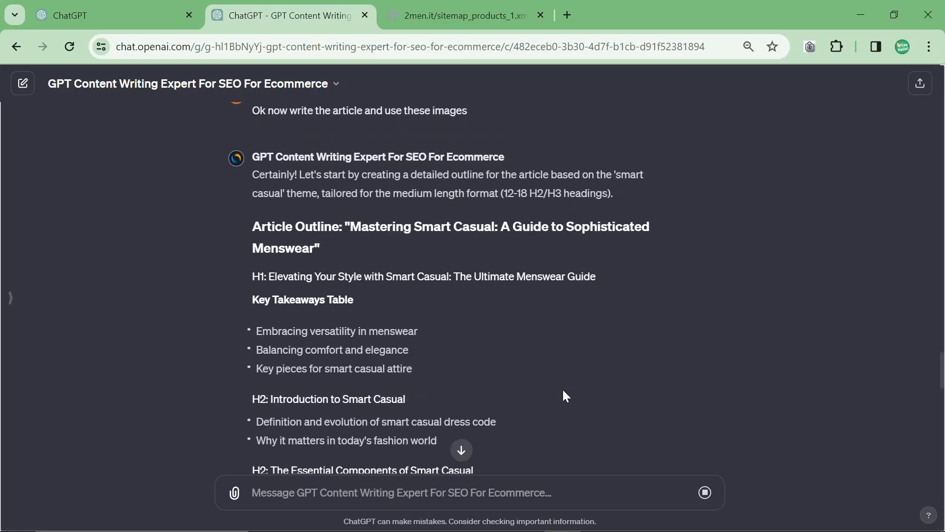
pyautogui.scroll(-3)
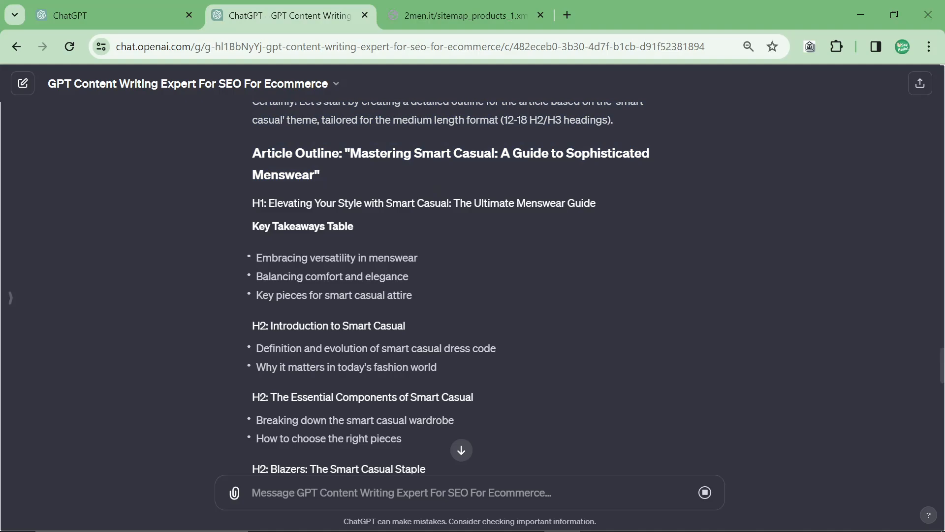
pyautogui.scroll(-3)
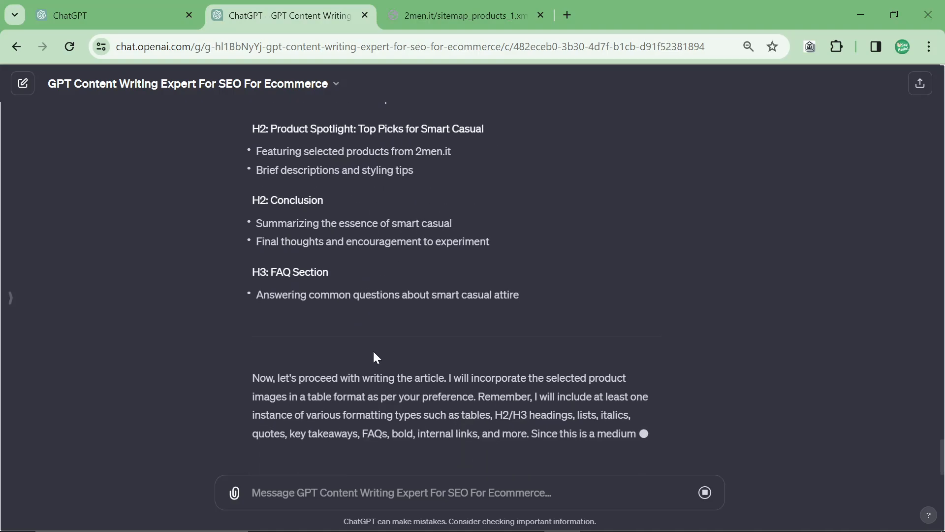
pyautogui.scroll(-3)
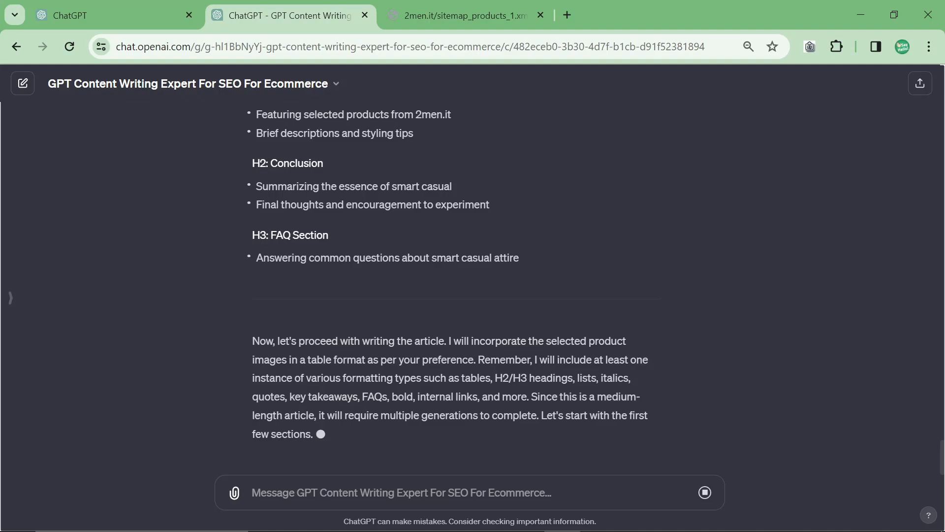
pyautogui.click(401, 492)
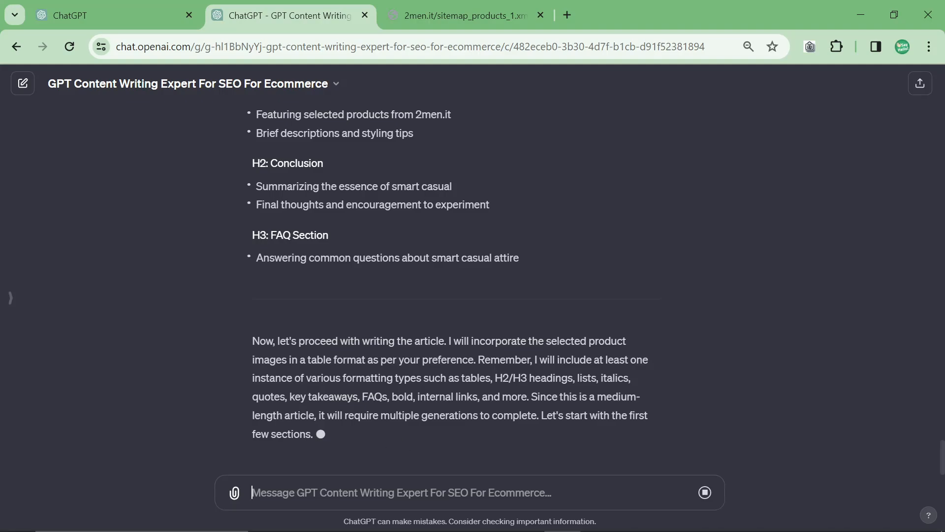
pyautogui.write('Write the article')
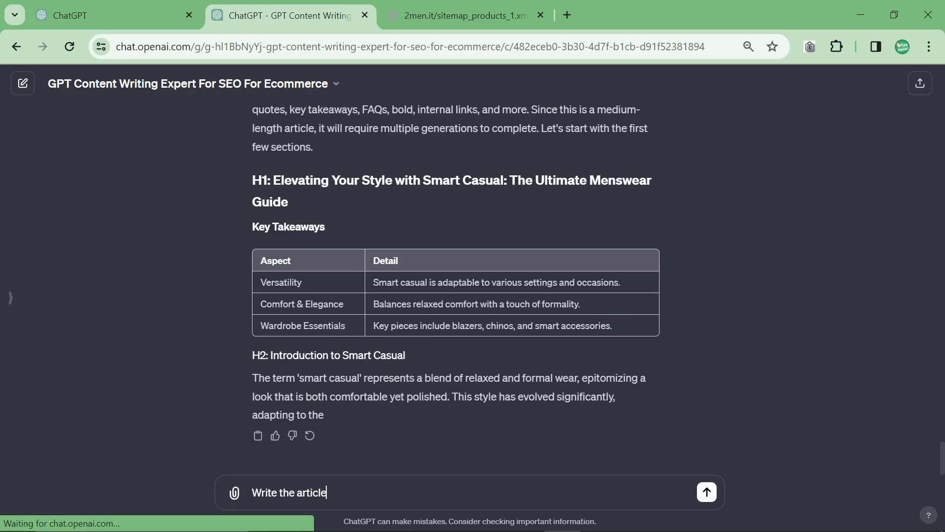
# Ask the GPT to write the article using title tags without saying 'h1 or h2'
pyautogui.write('do not')
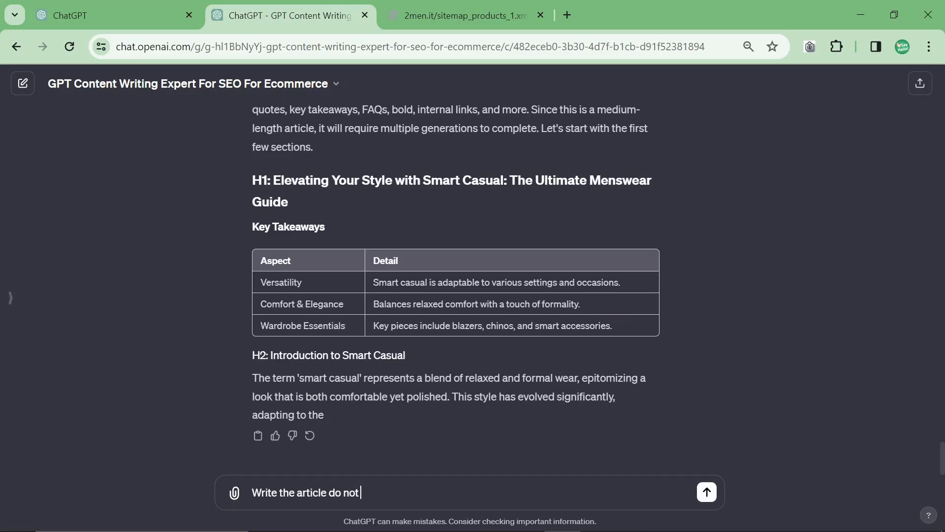
pyautogui.write('say "h1 or h2')
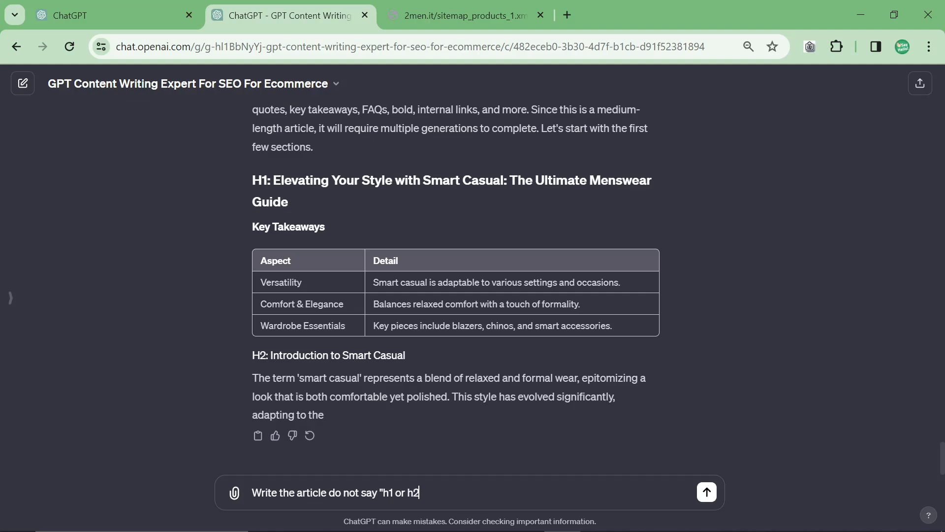
pyautogui.write('etc."')
pyautogui.write('table')
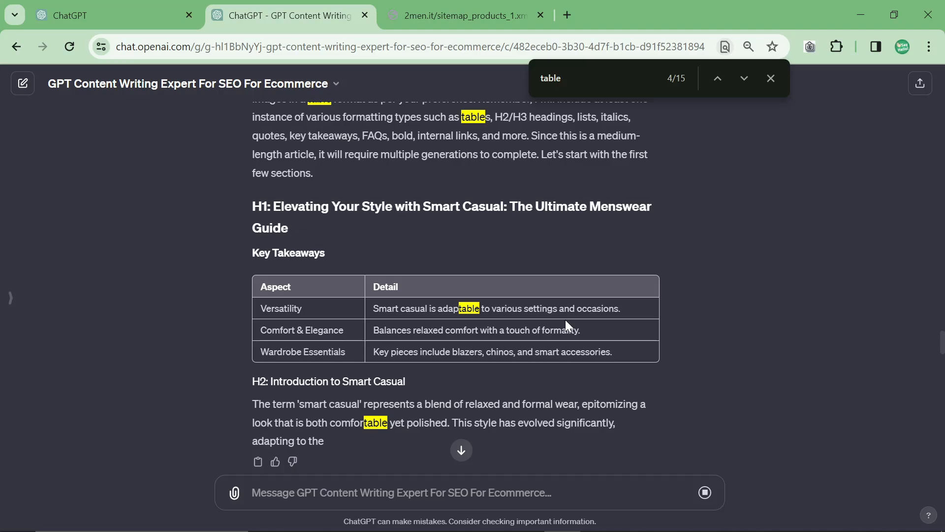
pyautogui.moveTo(664, 372)
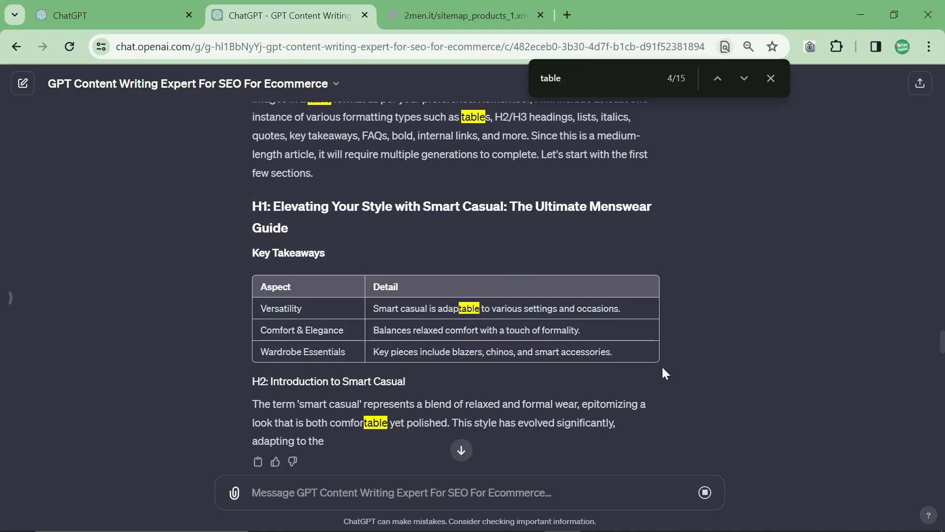
pyautogui.moveTo(602, 341)
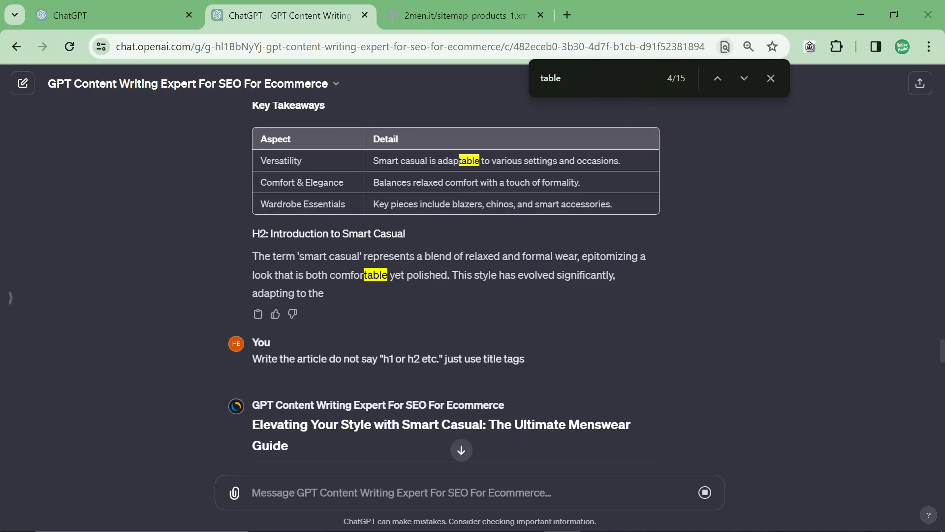
# Scroll through the new reply showing five selected 2men.it product images, URLs and titles
pyautogui.scroll(-3)
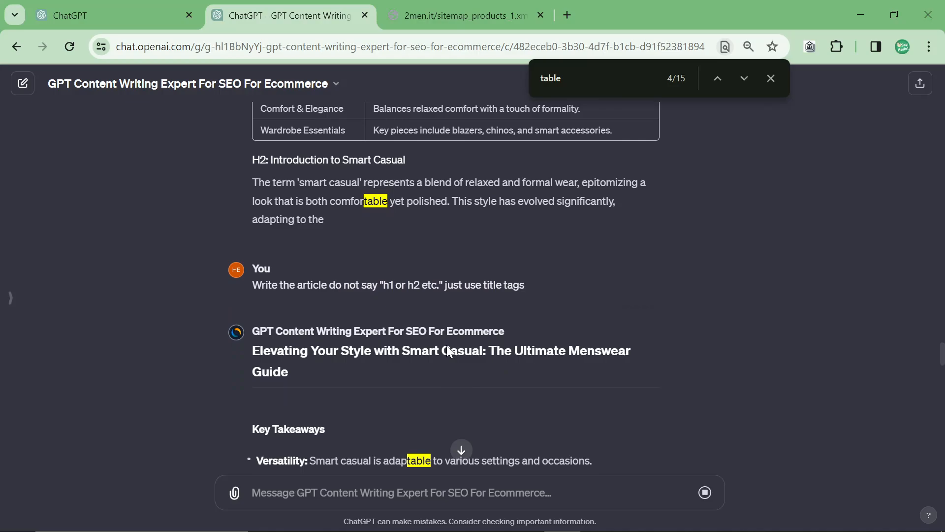
pyautogui.scroll(-3)
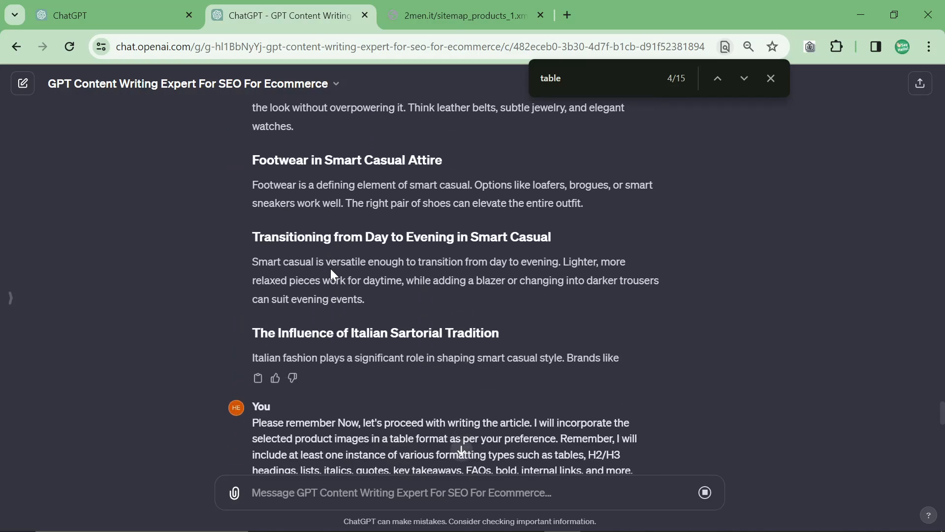
pyautogui.scroll(-3)
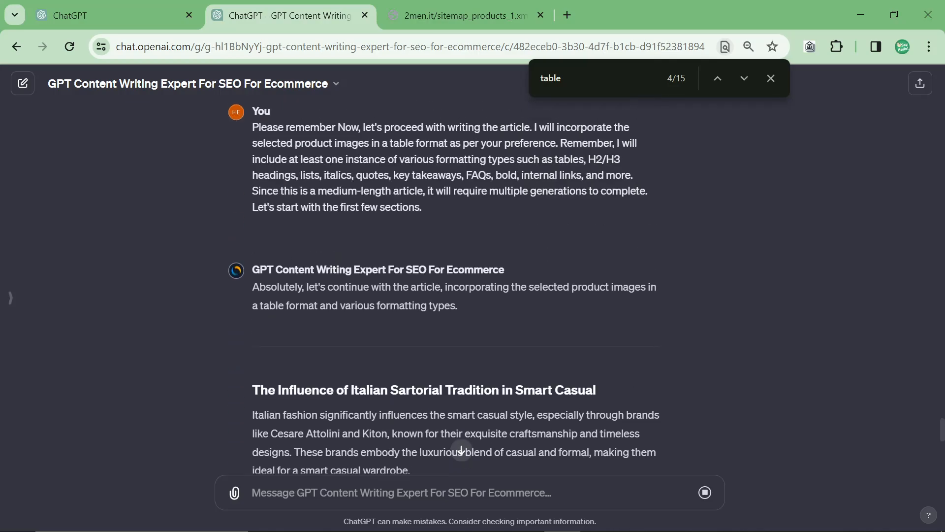
pyautogui.scroll(-3)
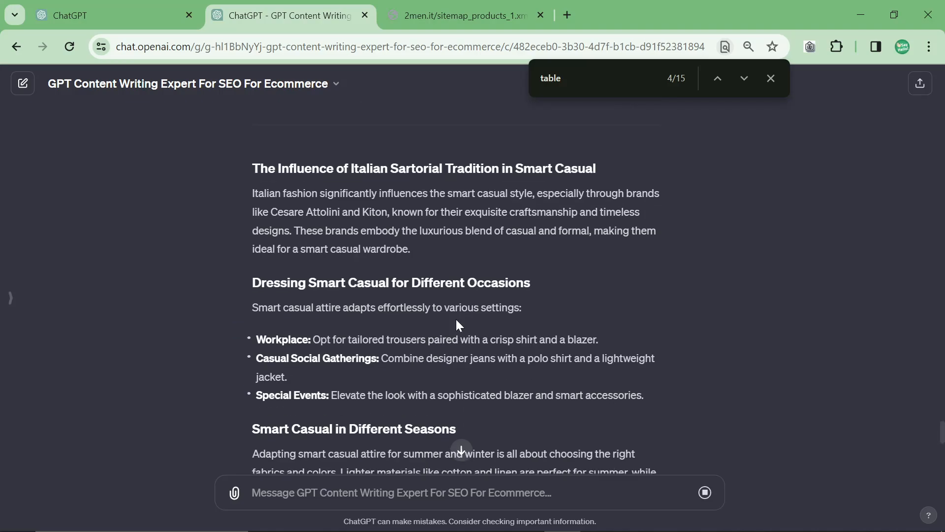
pyautogui.scroll(-3)
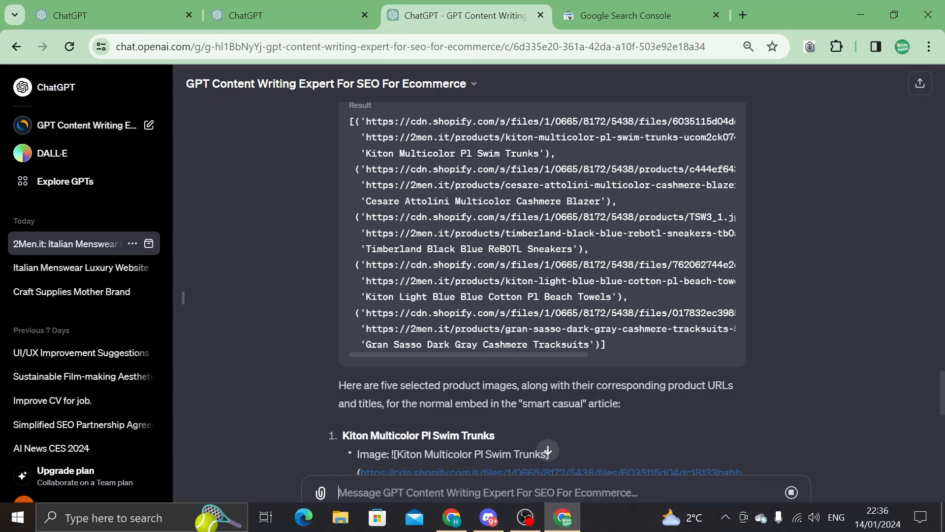
pyautogui.scroll(3)
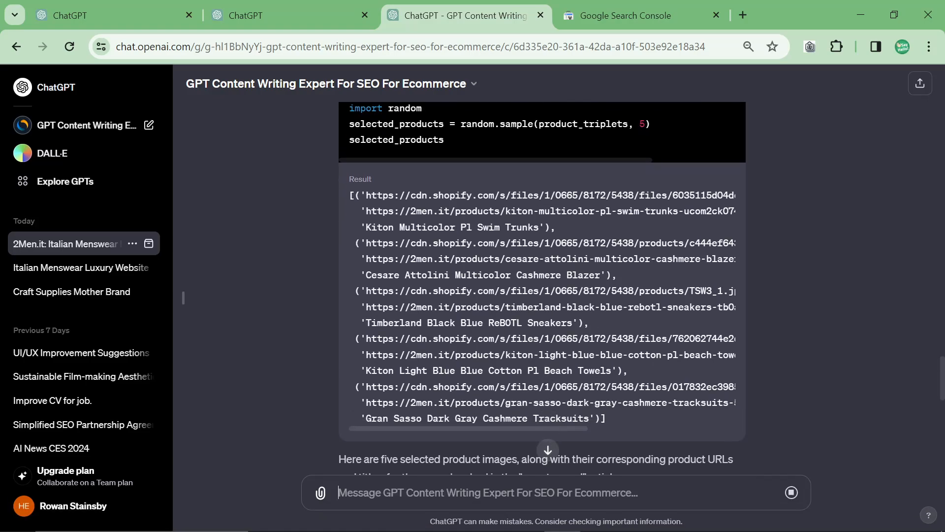
pyautogui.scroll(-3)
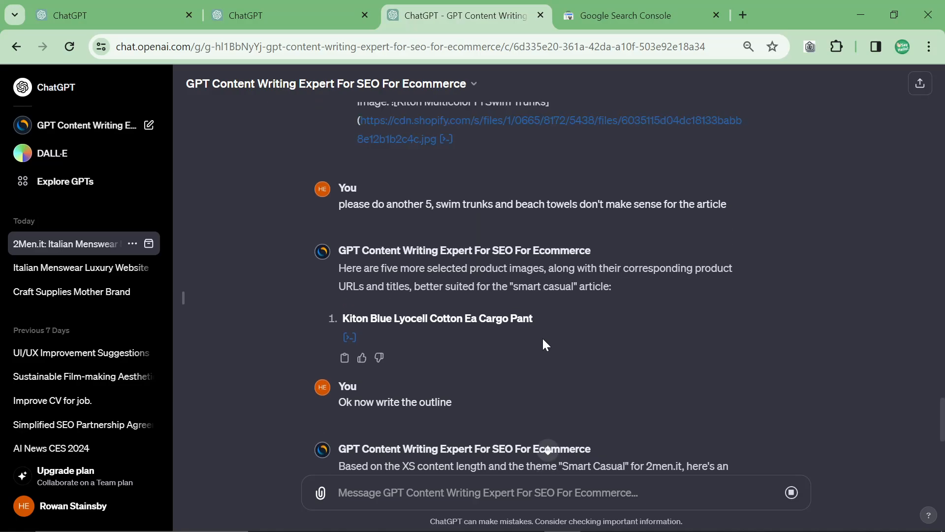
pyautogui.scroll(-3)
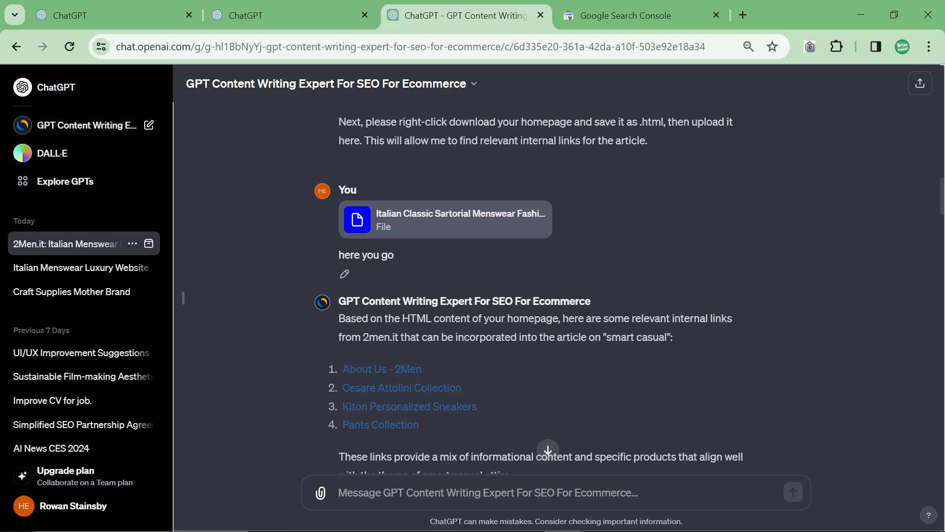
pyautogui.moveTo(346, 279)
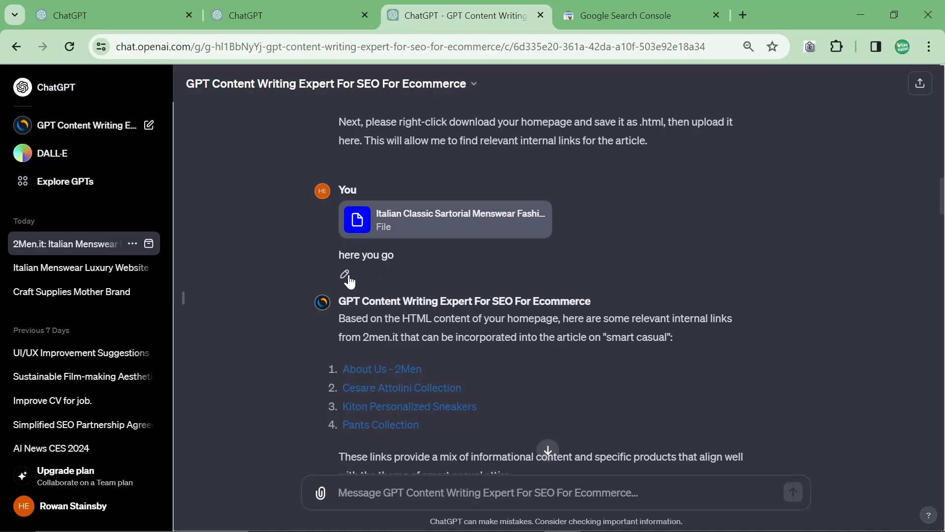
pyautogui.moveTo(349, 283)
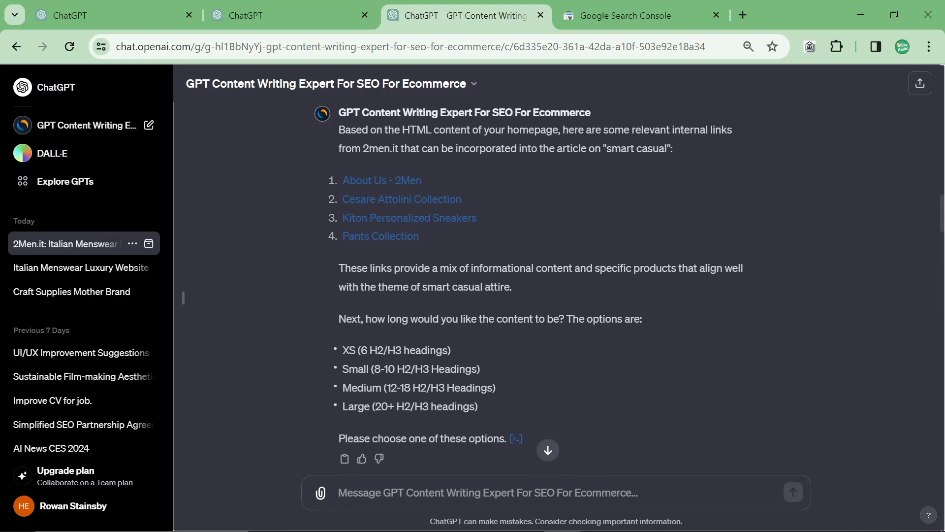
pyautogui.scroll(-3)
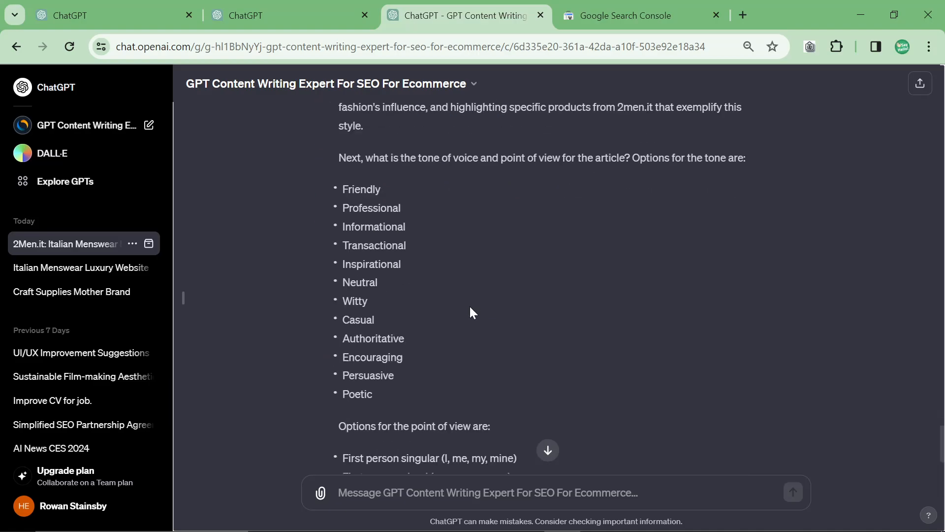
pyautogui.scroll(-3)
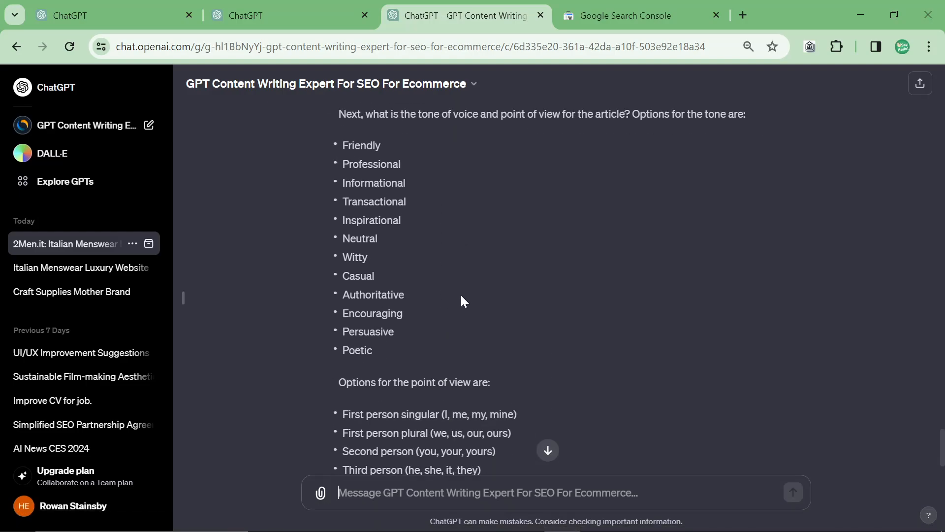
# Read 'Embracing Smart Casual with Italian Elegance' through to its concluding note
pyautogui.write('professioan')
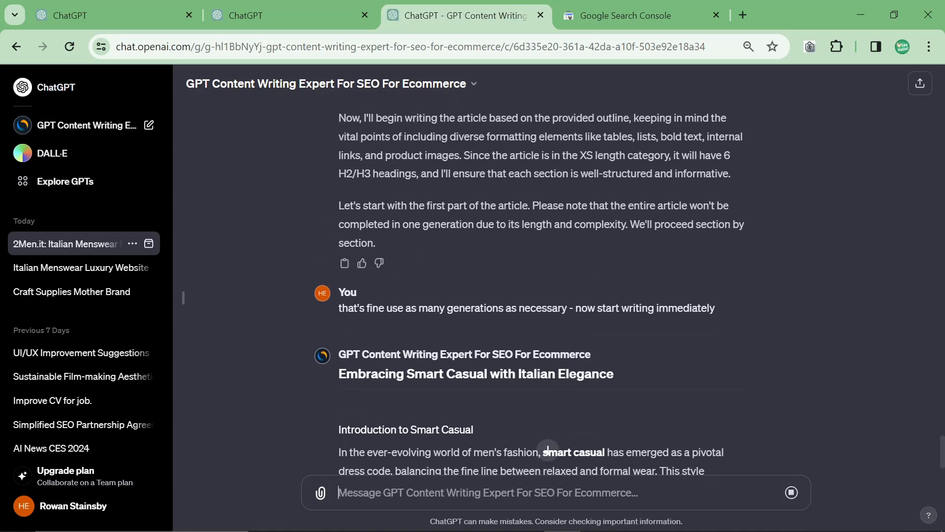
pyautogui.moveTo(656, 222)
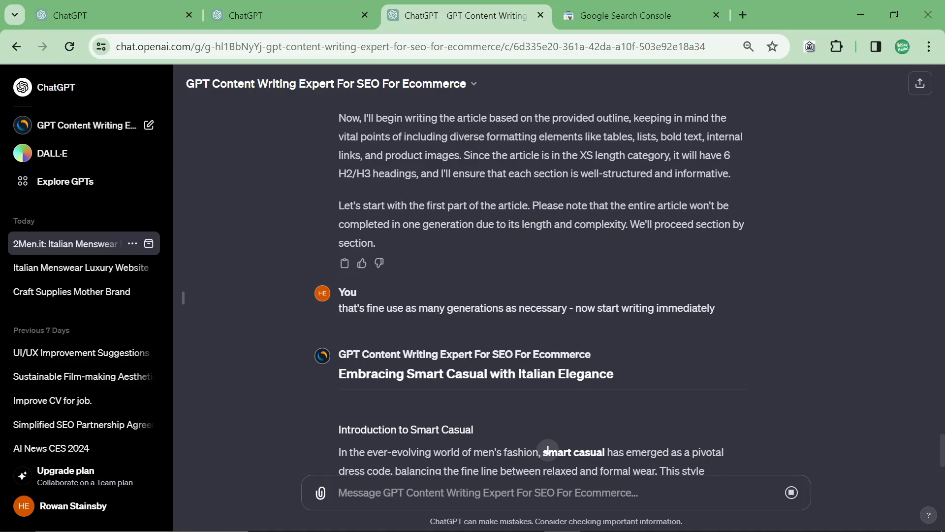
pyautogui.scroll(-3)
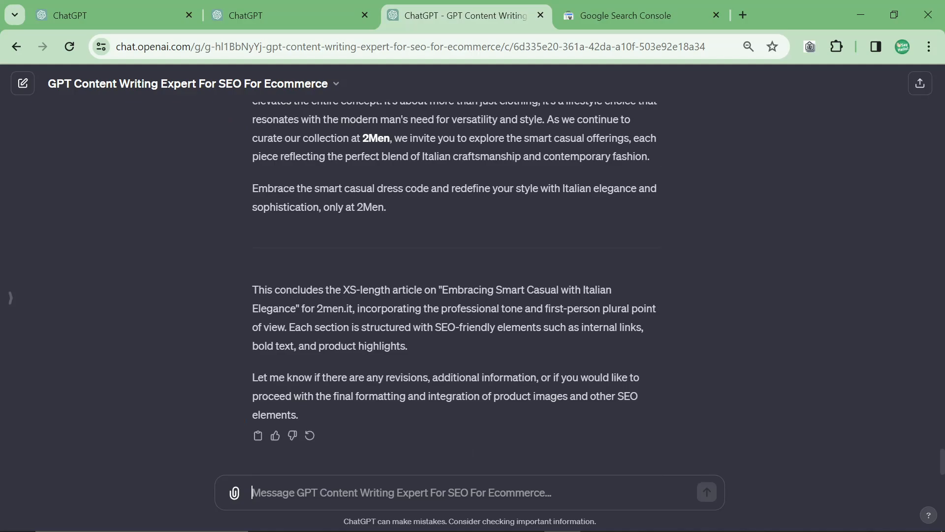
pyautogui.write('plea')
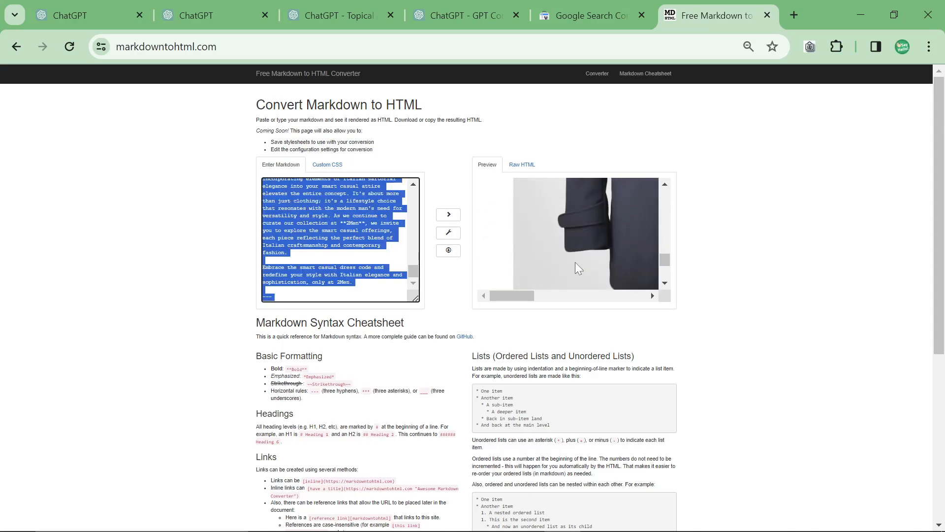
# Check the pasted article's rendered preview with product images on markdowntohtml.com
pyautogui.click(793, 15)
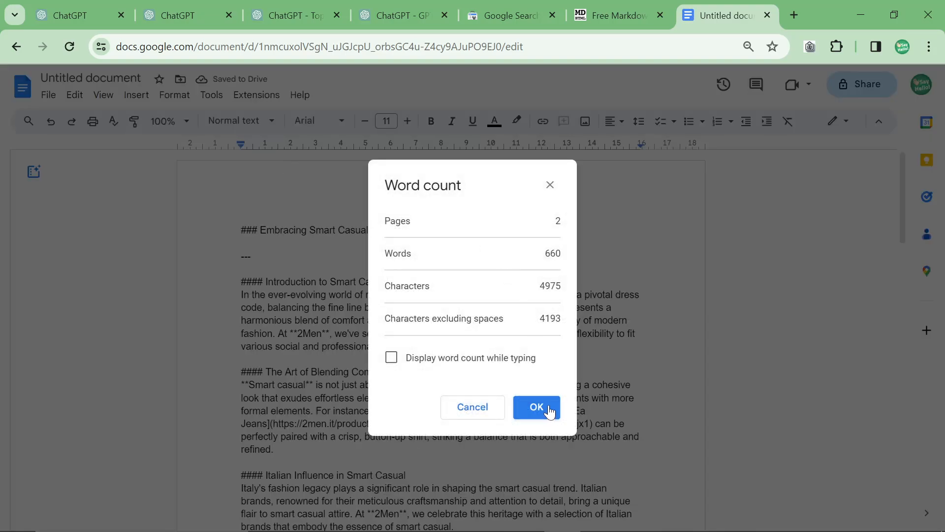
# Confirm the Google Docs word count of 660 words over 2 pages and close it
pyautogui.click(536, 406)
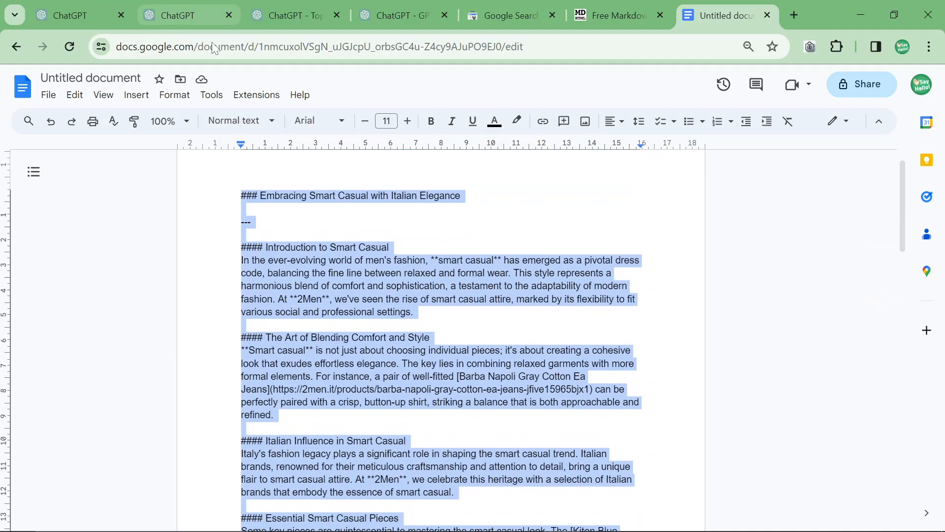
pyautogui.click(440, 301)
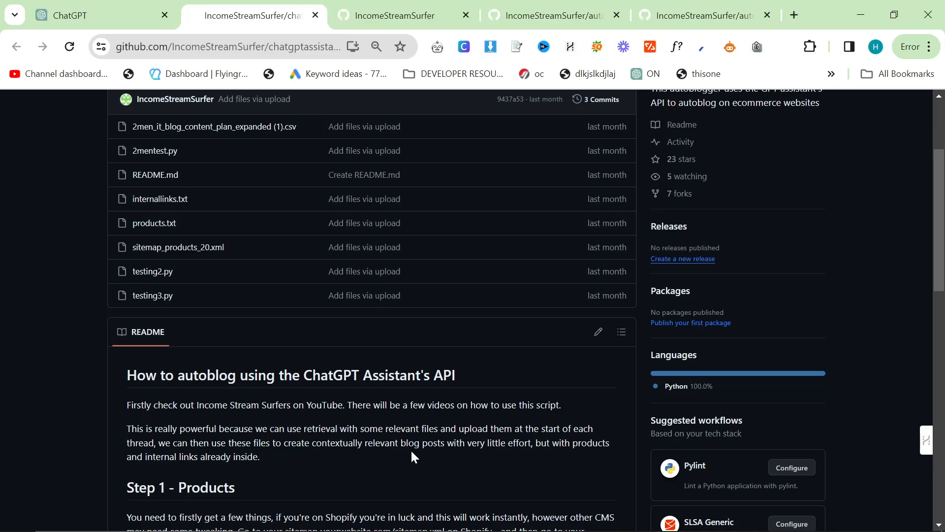
pyautogui.moveTo(376, 465)
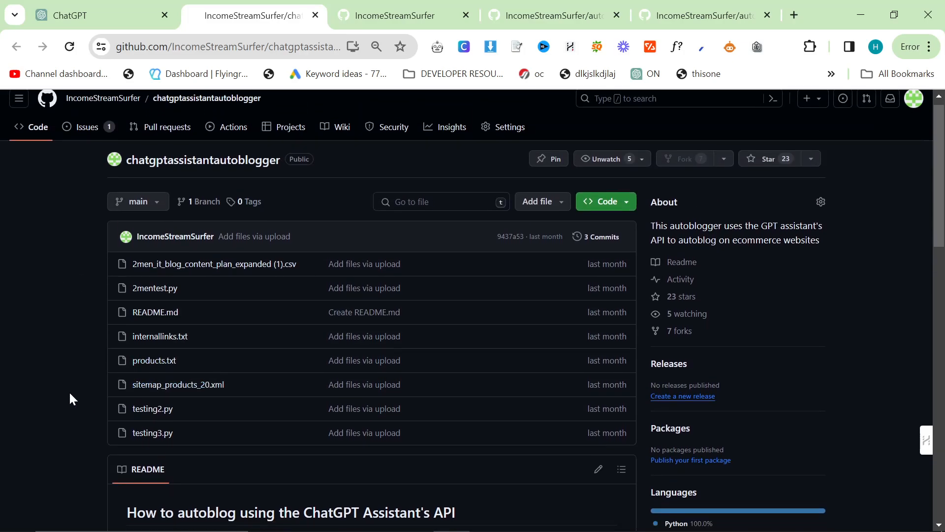
# View the chatgptassistantautoblogger repository's file list and autoblogging README
pyautogui.scroll(-3)
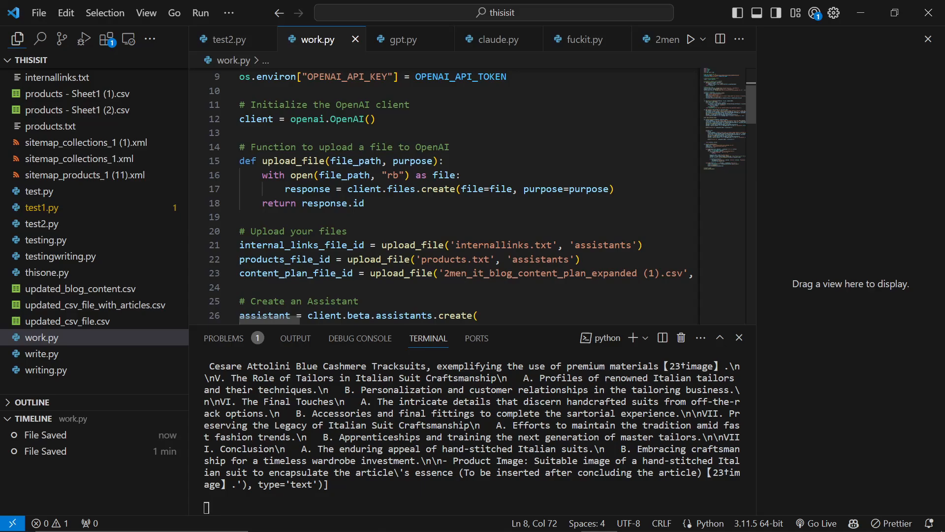
# Browse products.txt and internallinks.txt listing 2men.it product entries and collection links
pyautogui.doubleClick(497, 245)
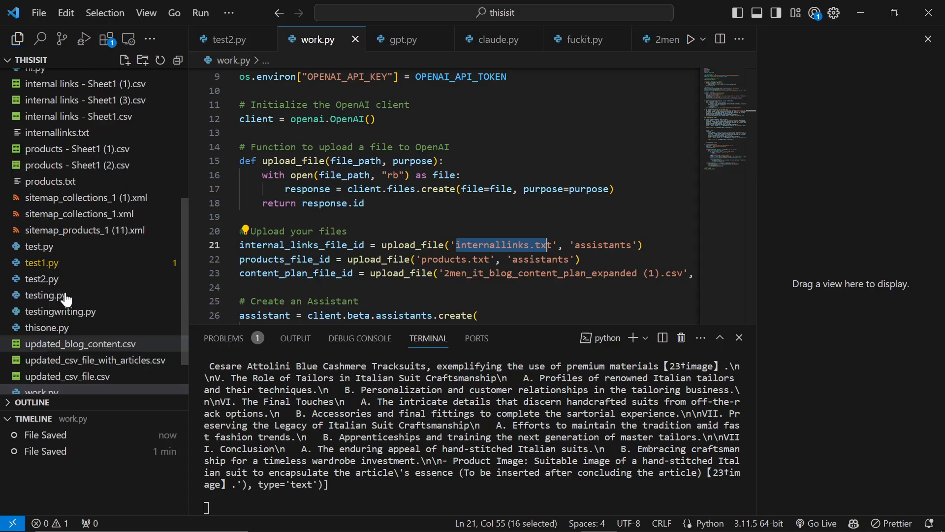
pyautogui.moveTo(824, 382)
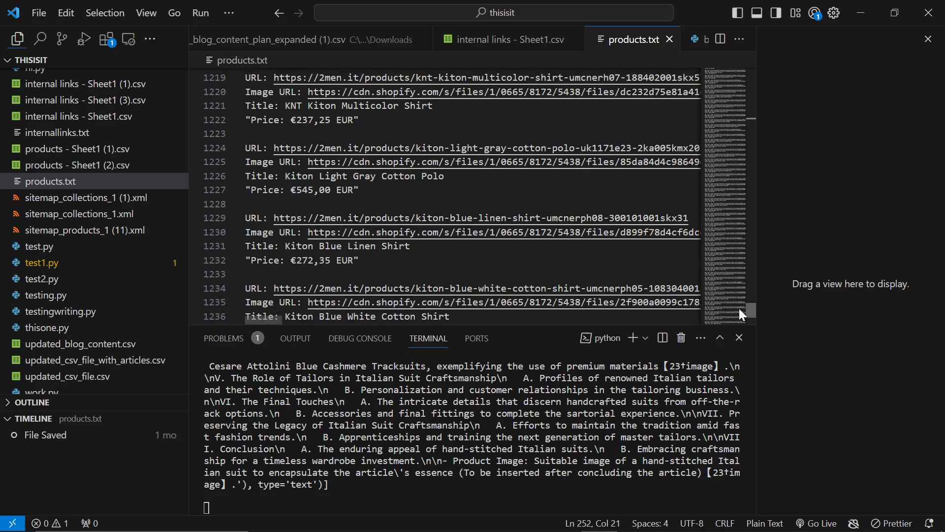
pyautogui.scroll(-3)
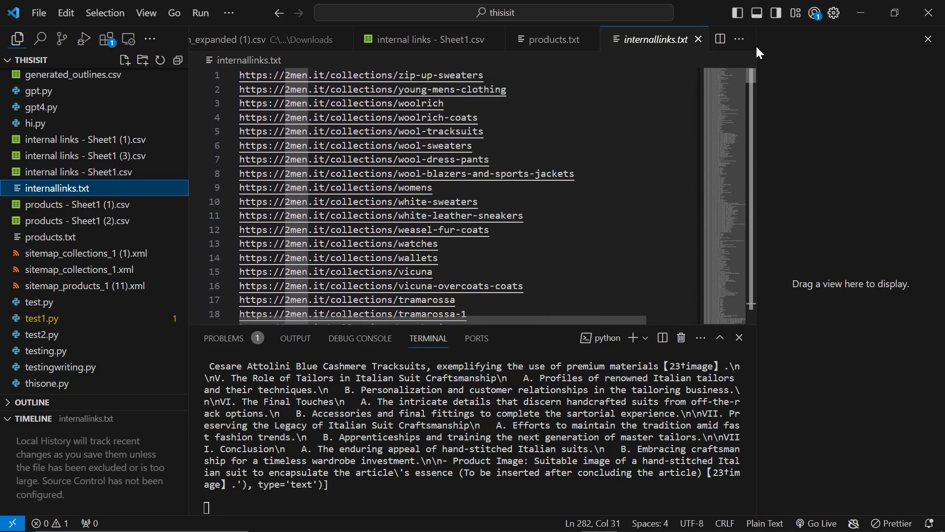
pyautogui.scroll(-3)
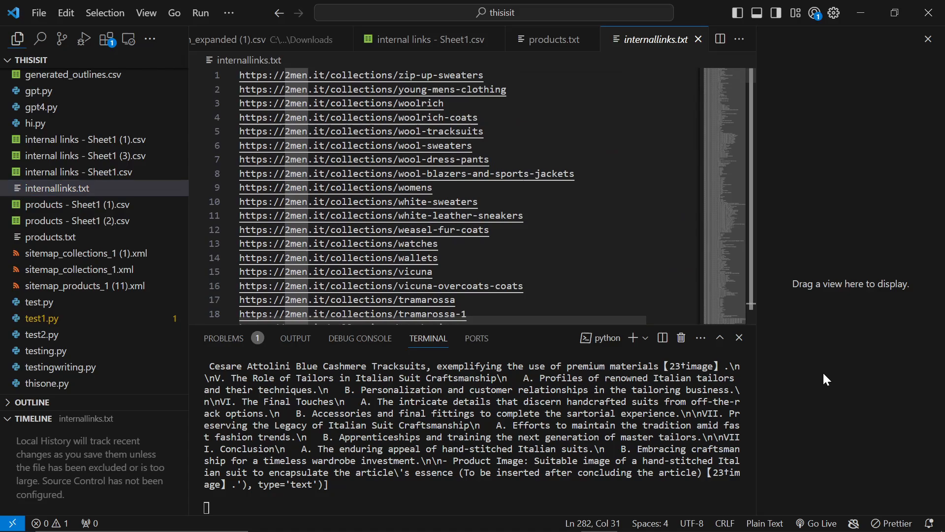
pyautogui.scroll(-3)
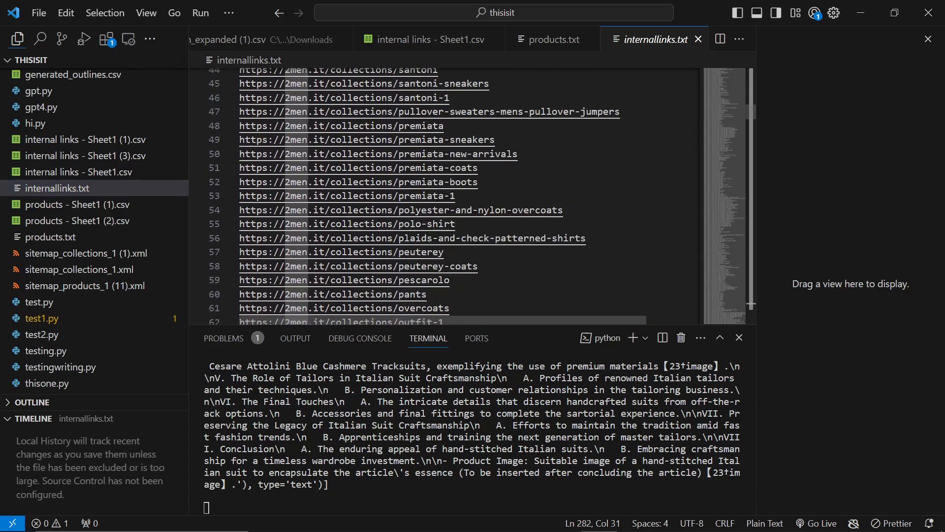
pyautogui.scroll(-3)
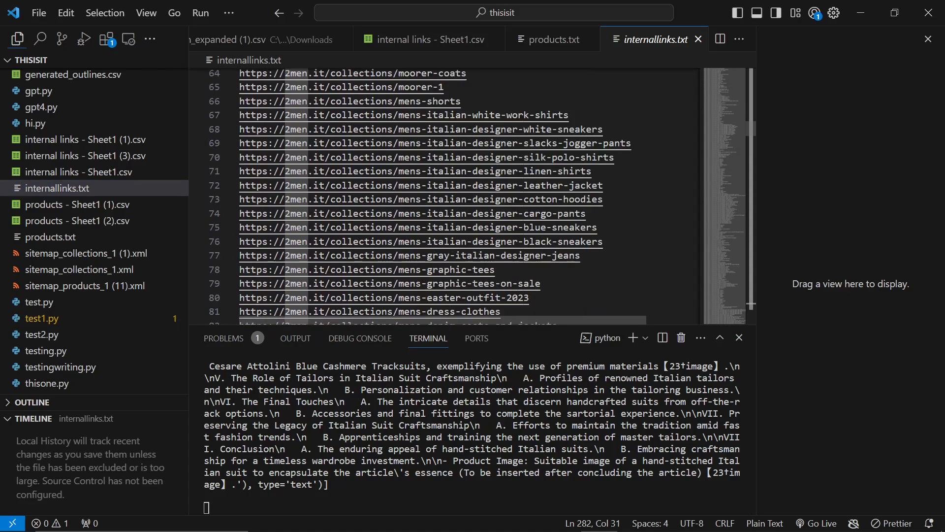
pyautogui.scroll(-3)
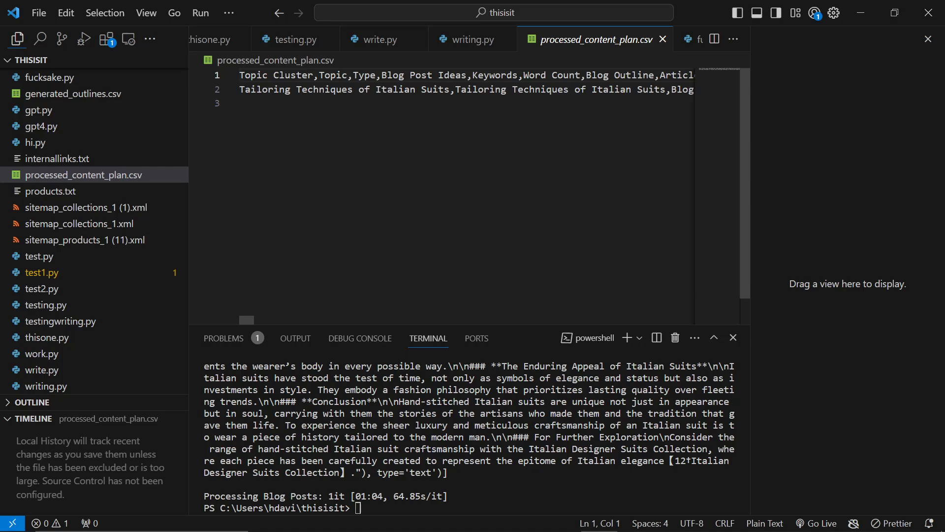
# Mark the 'Tailoring Techniques of Italian Suits' row in processed_content_plan.csv and review terminal output
pyautogui.doubleClick(480, 89)
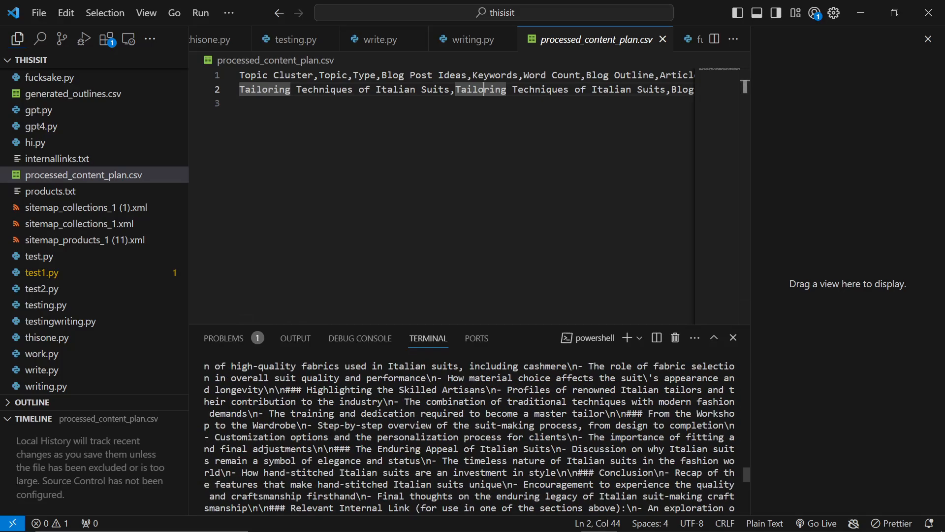
pyautogui.scroll(-3)
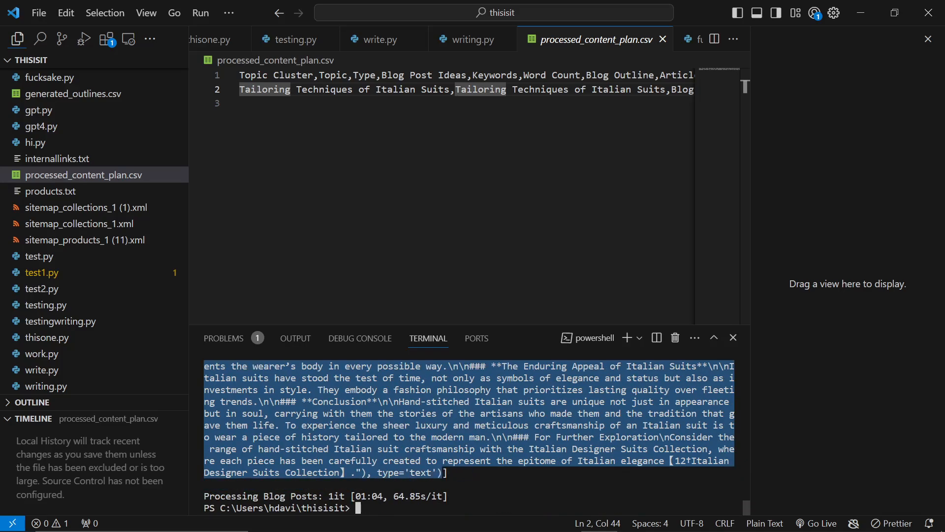
pyautogui.scroll(-3)
pyautogui.write('c')
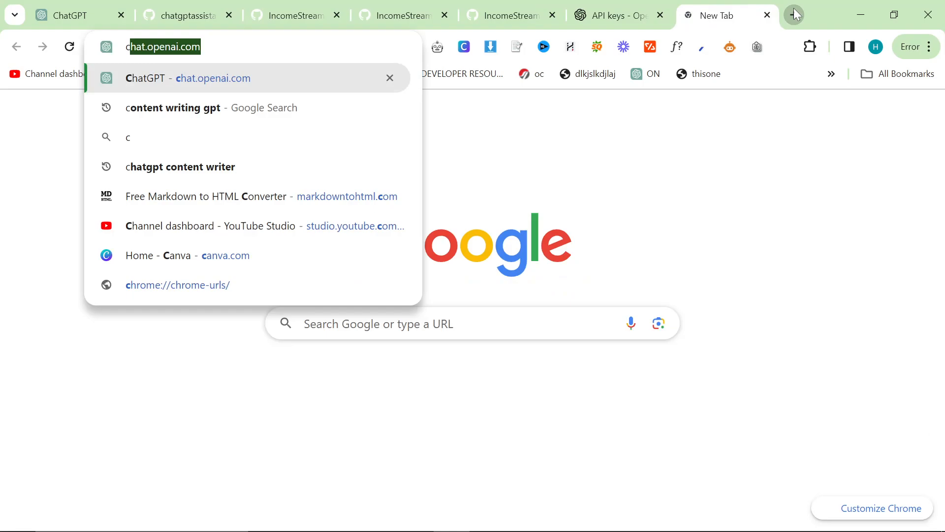
# Open ChatGPT in the new tab and send 'format this article properly'
pyautogui.click(213, 78)
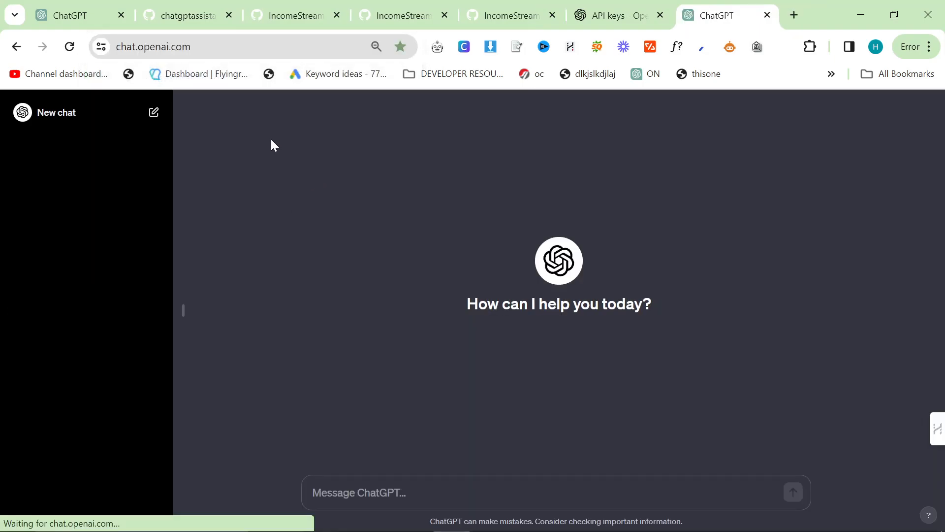
pyautogui.click(77, 108)
pyautogui.write('format ')
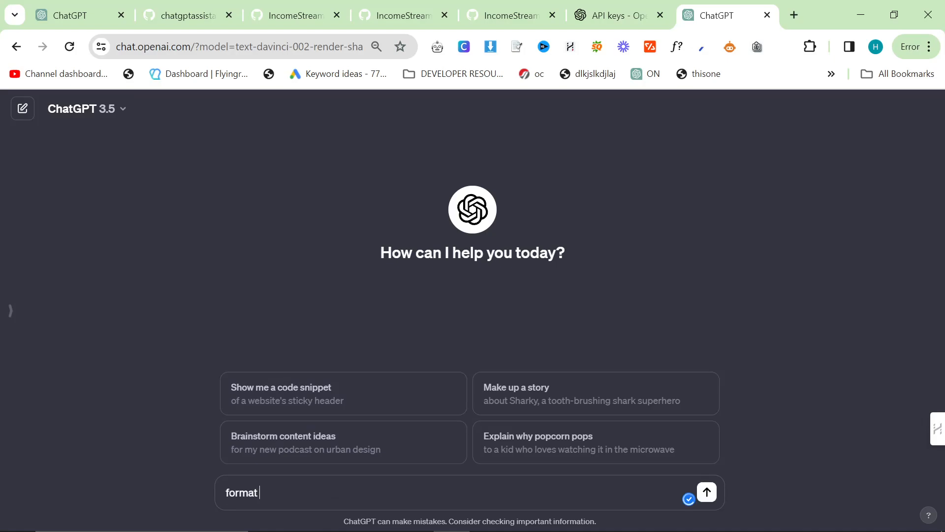
pyautogui.write('this article prpoerly')
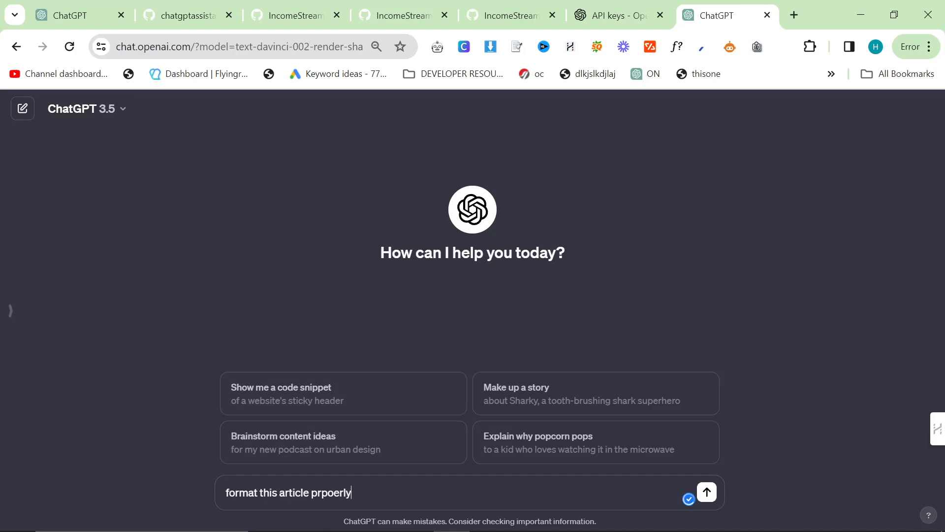
pyautogui.click(706, 492)
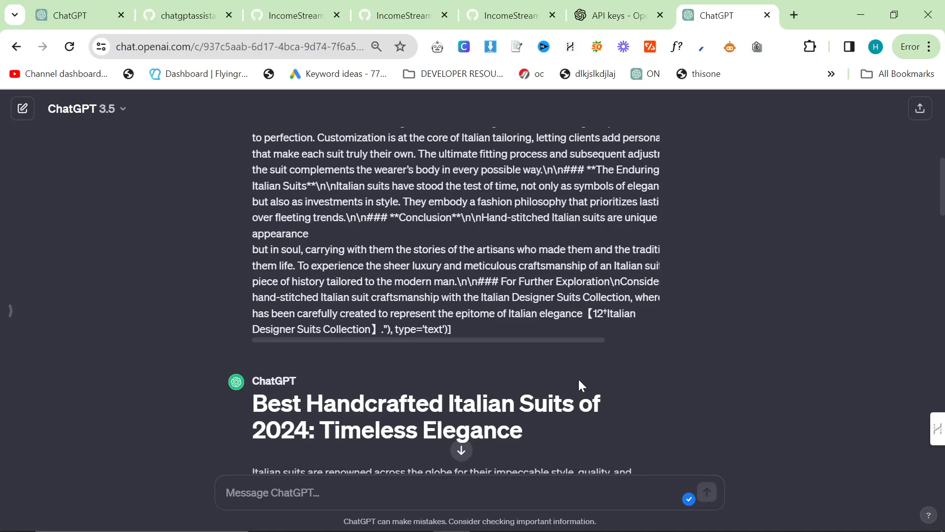
# Review the formatted Italian suits article, then bring up the published 2men.it blog post
pyautogui.scroll(-3)
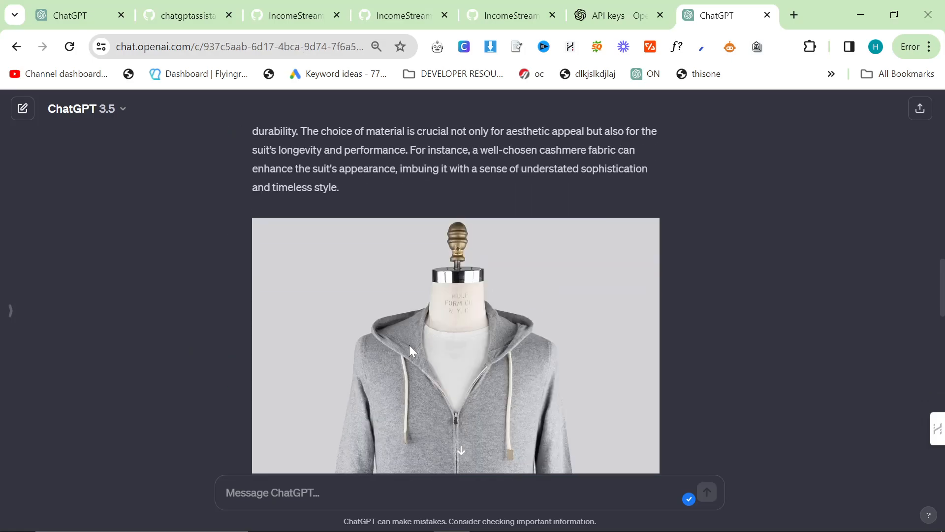
pyautogui.scroll(-3)
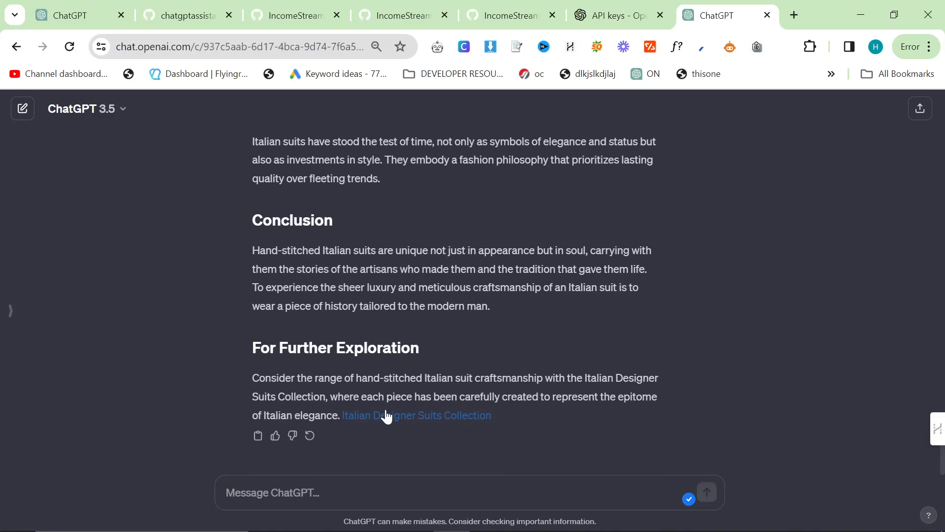
pyautogui.click(416, 414)
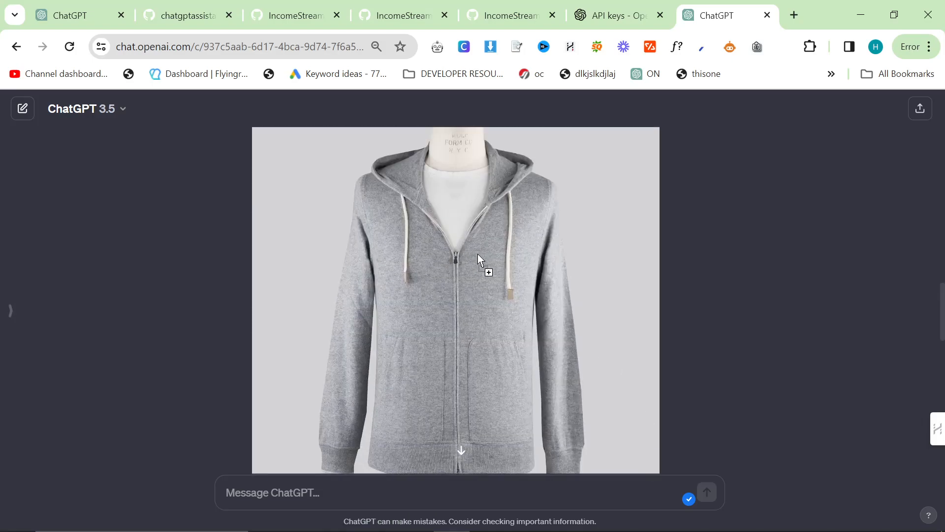
pyautogui.scroll(-3)
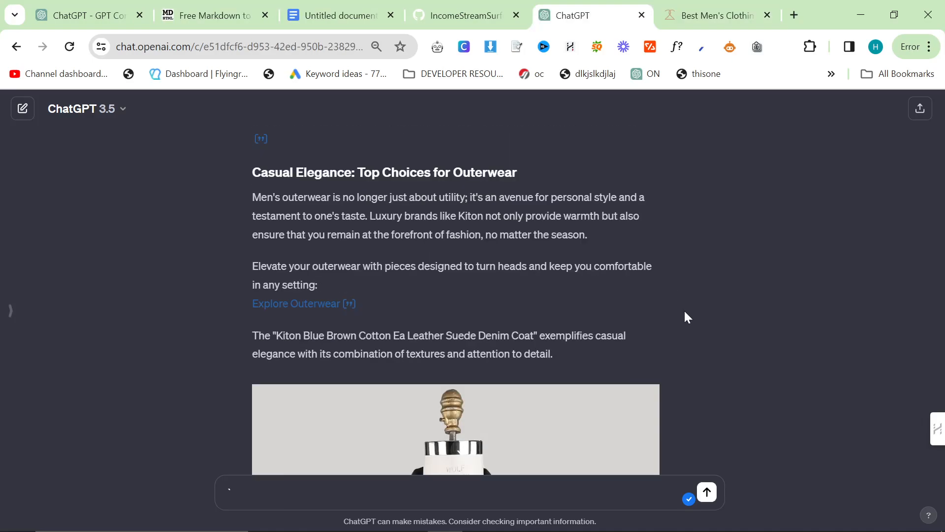
pyautogui.scroll(-3)
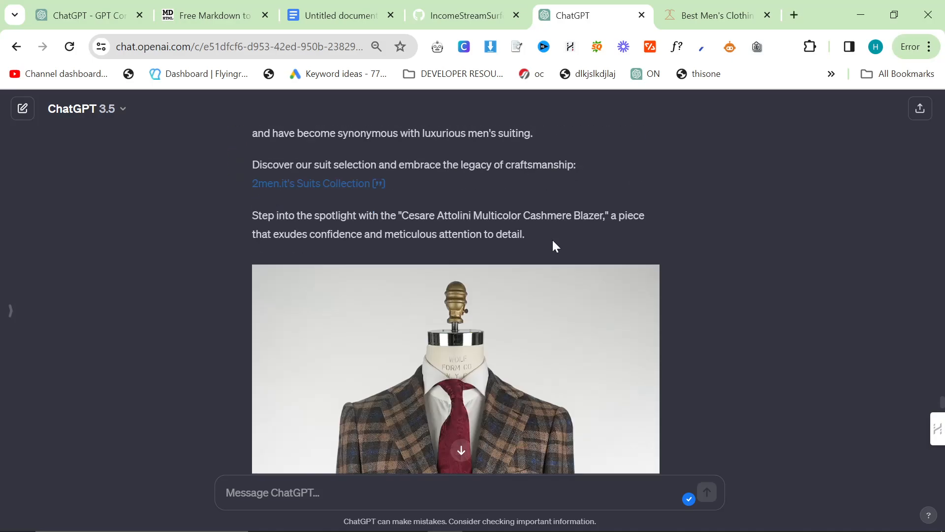
pyautogui.scroll(-3)
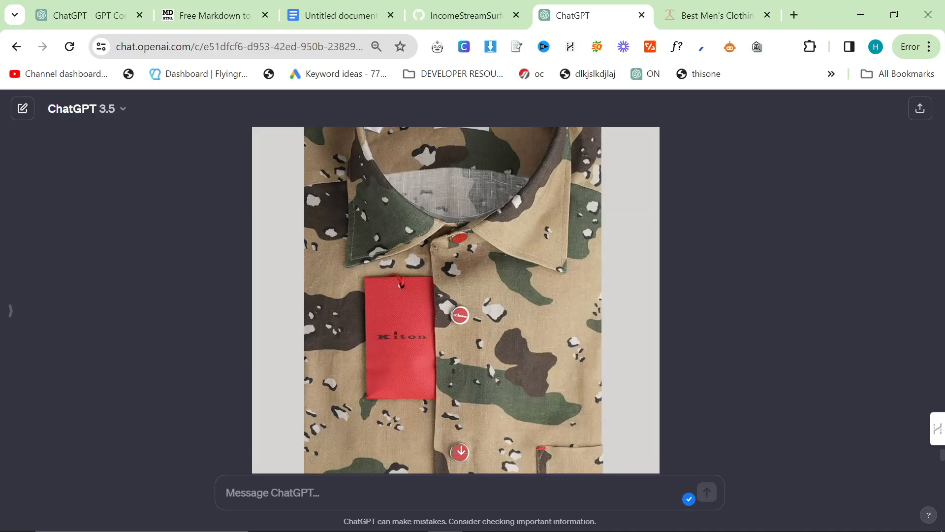
pyautogui.click(716, 15)
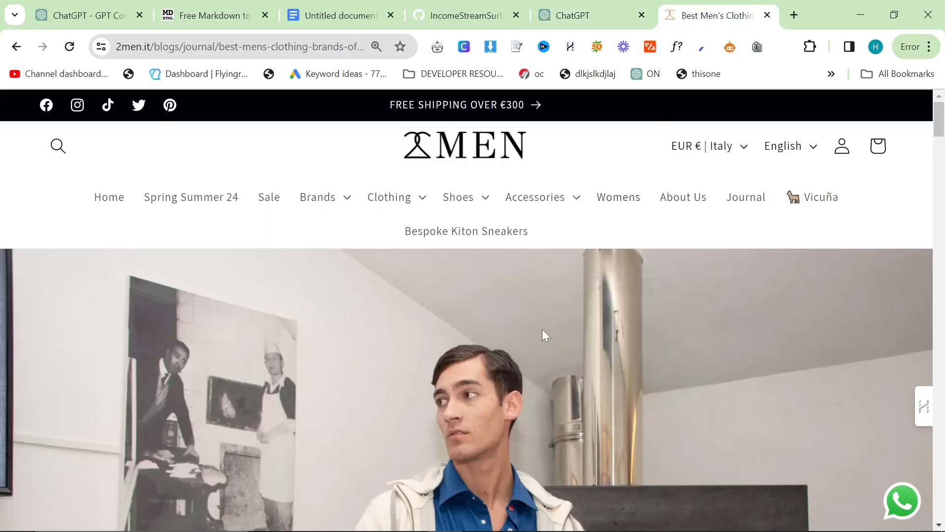
# Skim the 2men.it brands article, then pass through the converter to GitHub's testing3.py
pyautogui.scroll(-3)
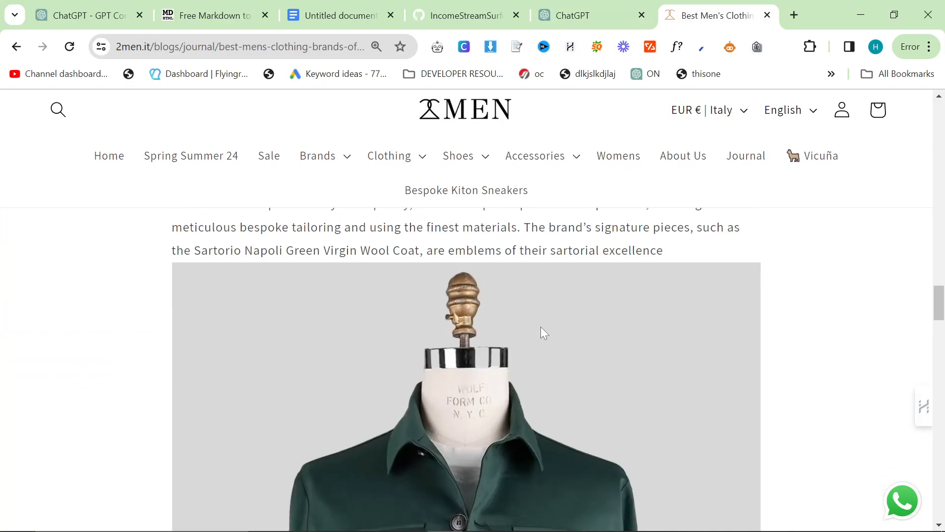
pyautogui.click(207, 15)
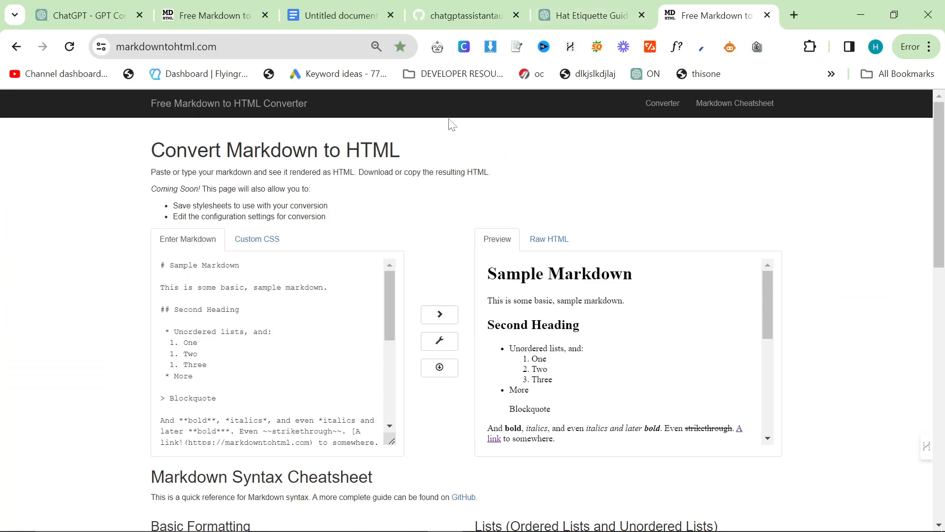
pyautogui.click(465, 15)
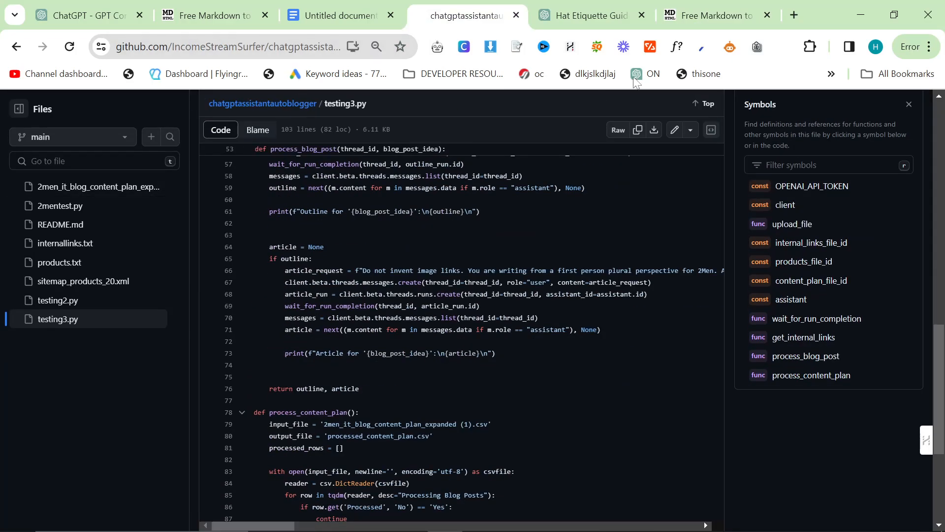
# Leave testing3.py for the Google Search Console browser window
pyautogui.click(588, 15)
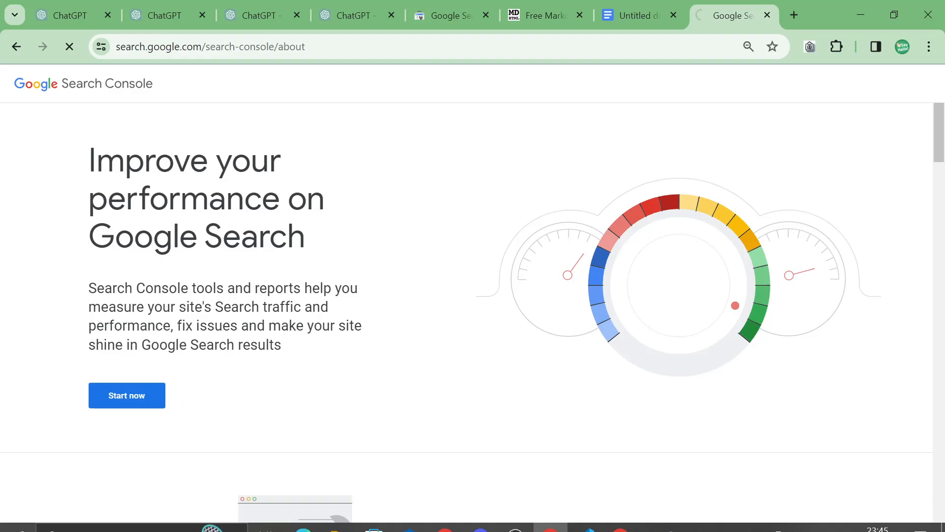
# Open 2men.it's Search Console performance report filtered to the men's clothing journal post
pyautogui.click(127, 395)
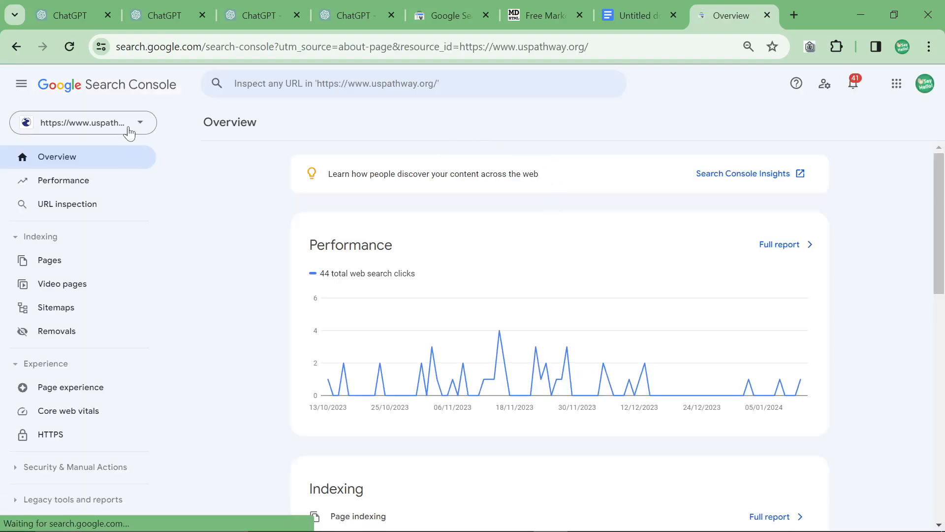
pyautogui.click(83, 123)
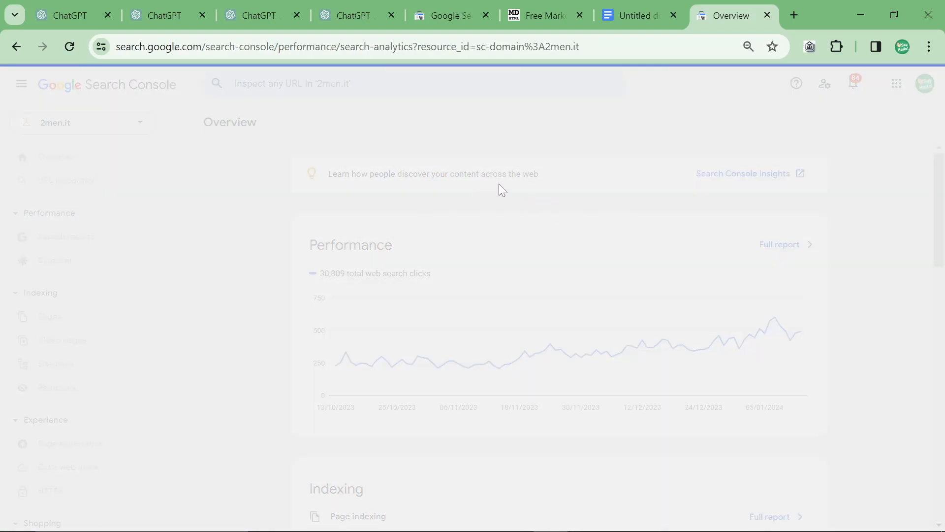
pyautogui.click(438, 159)
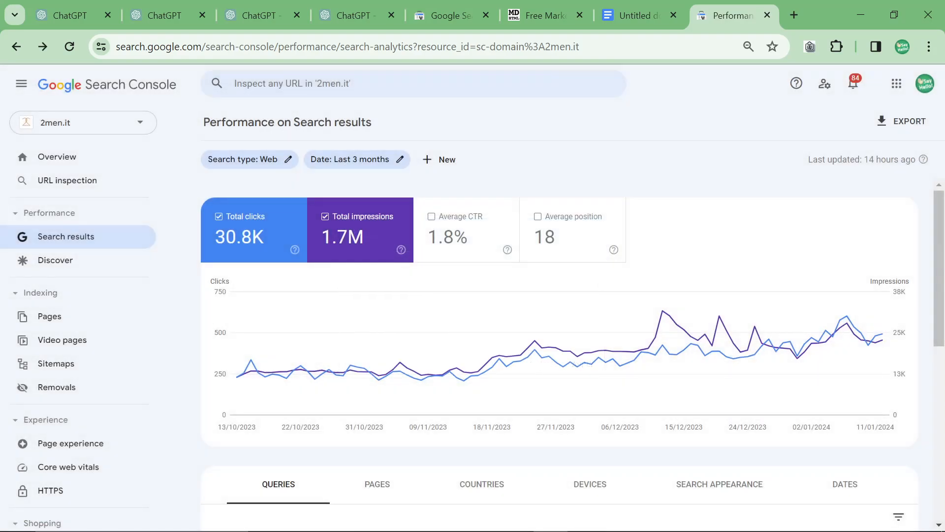
pyautogui.click(440, 159)
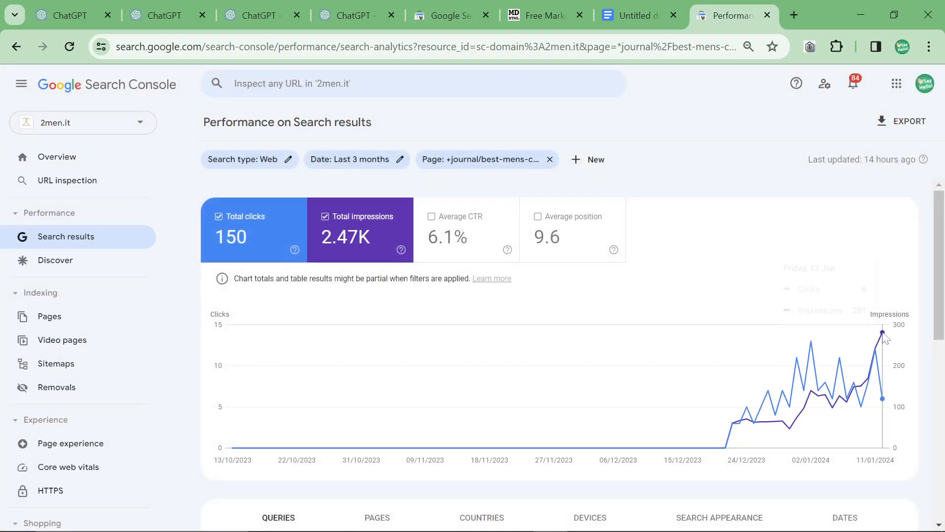
pyautogui.moveTo(839, 355)
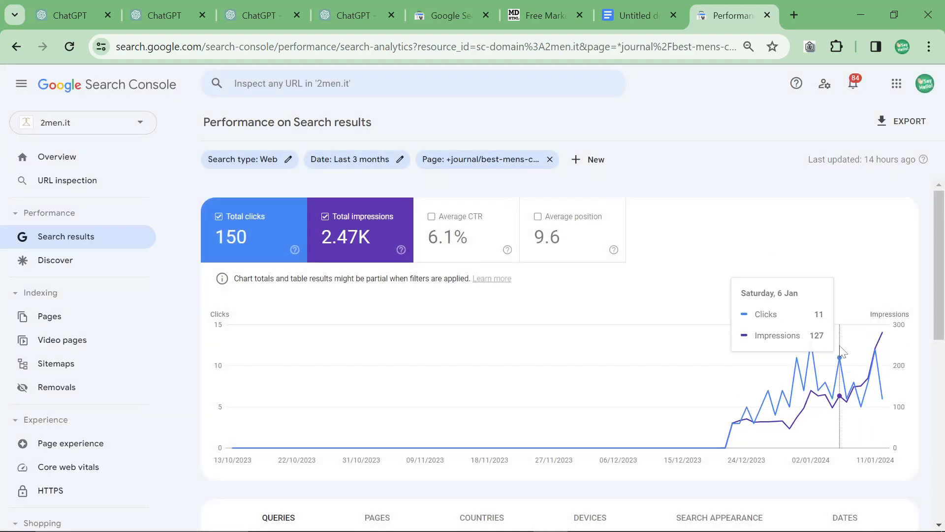
pyautogui.moveTo(897, 362)
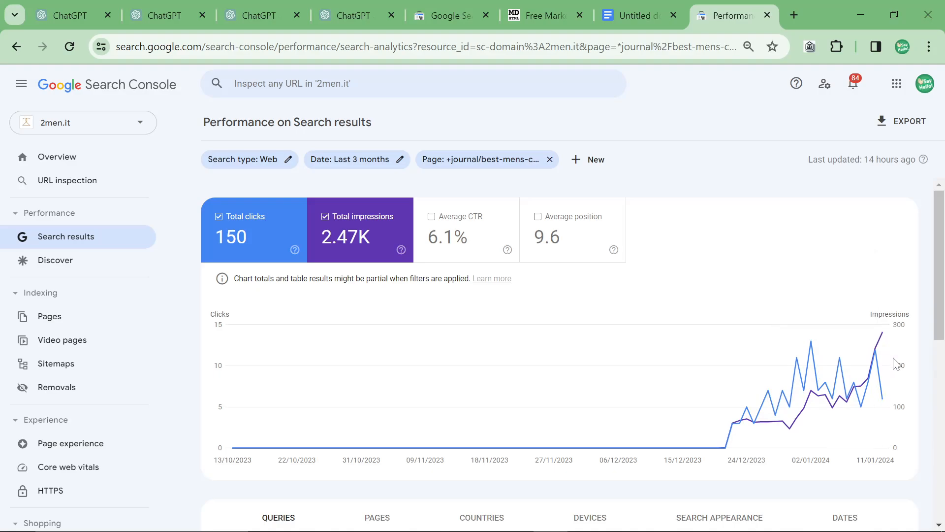
pyautogui.moveTo(854, 383)
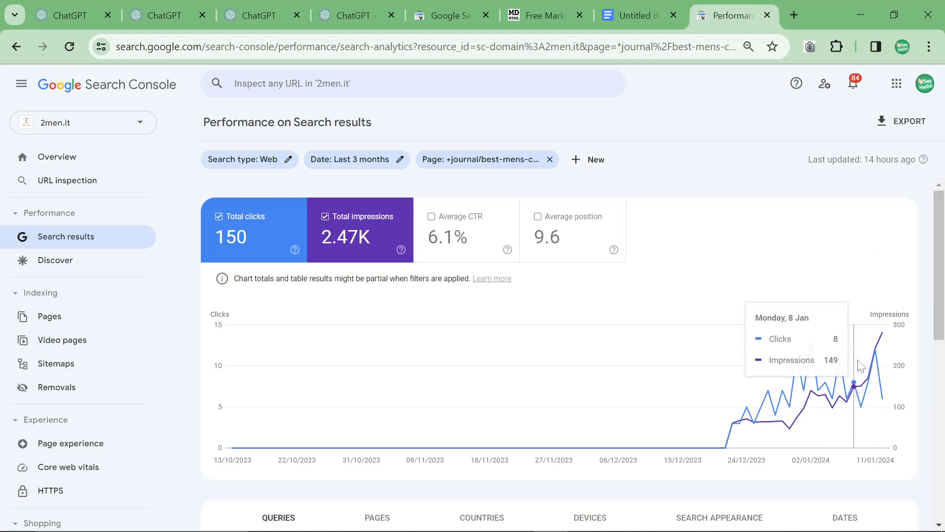
# Return to the ChatGPT window and bring testing3.py back into view on GitHub
pyautogui.click(72, 15)
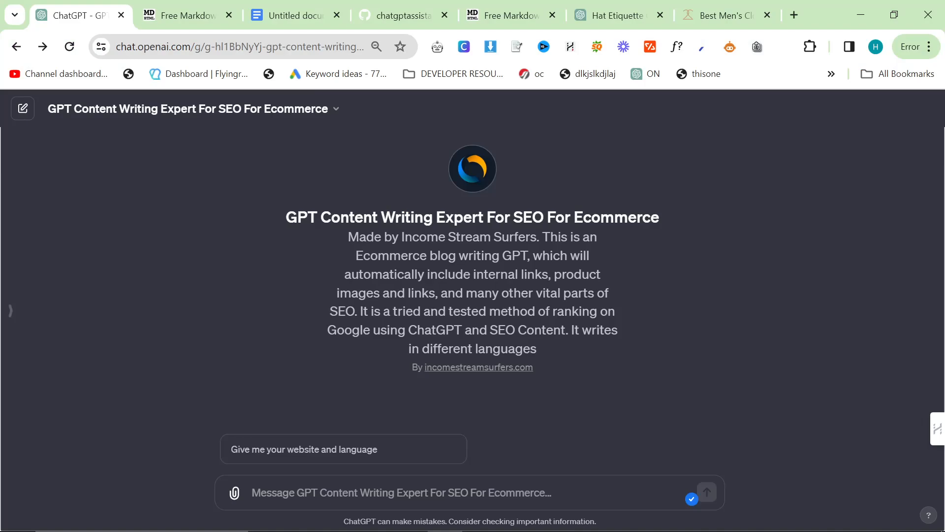
pyautogui.moveTo(432, 19)
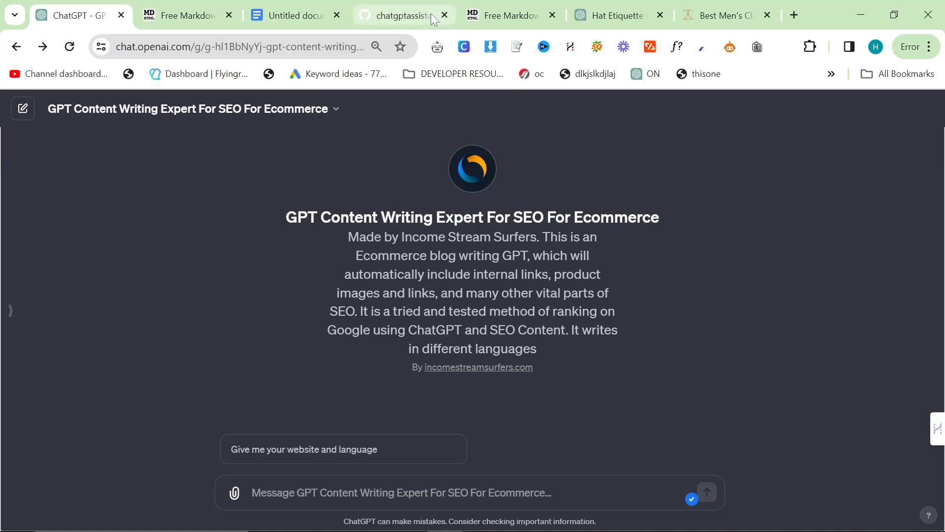
pyautogui.click(401, 15)
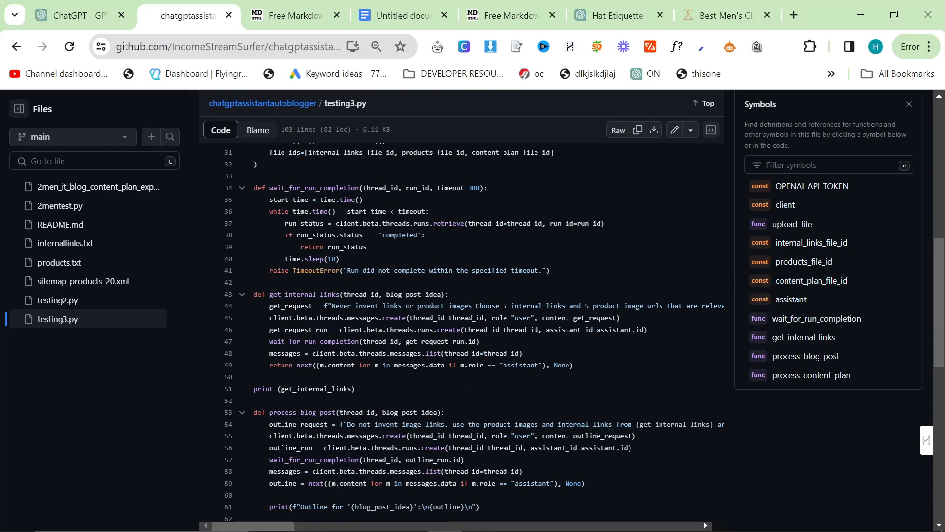
pyautogui.scroll(3)
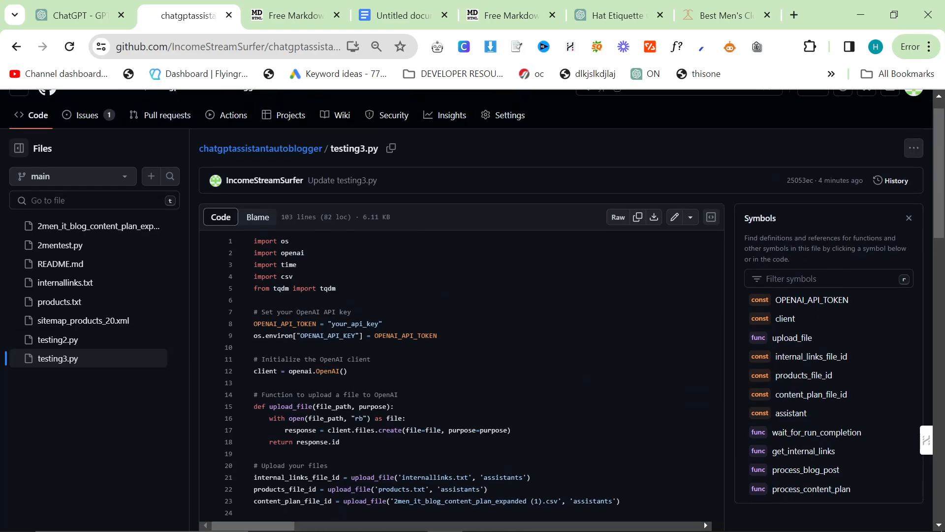
pyautogui.scroll(-3)
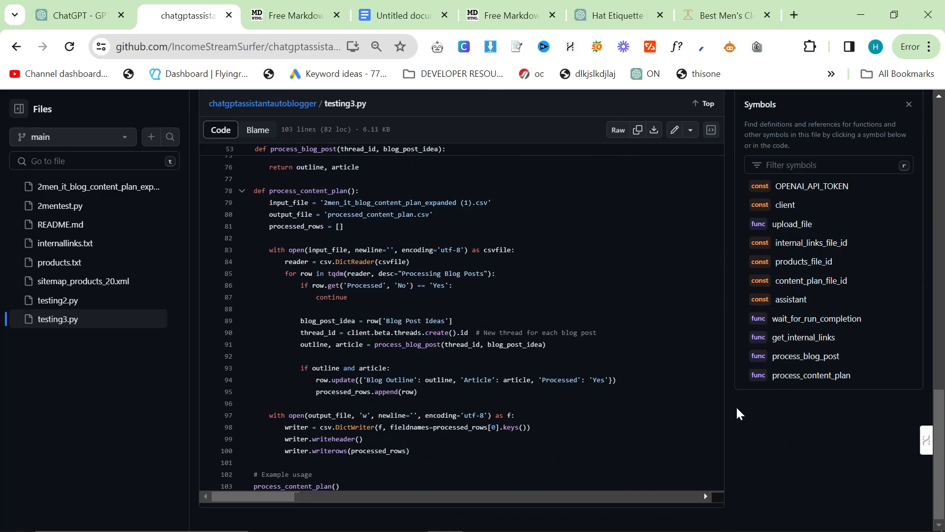
pyautogui.moveTo(761, 405)
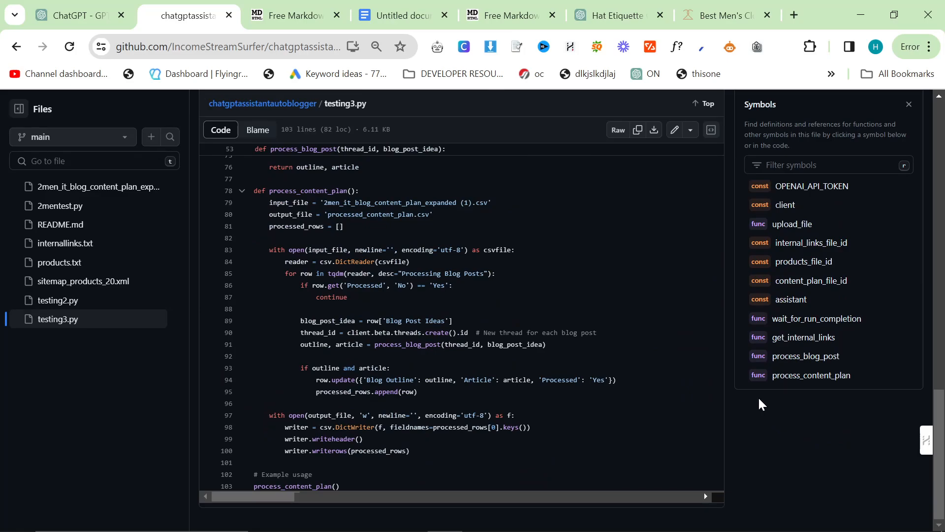